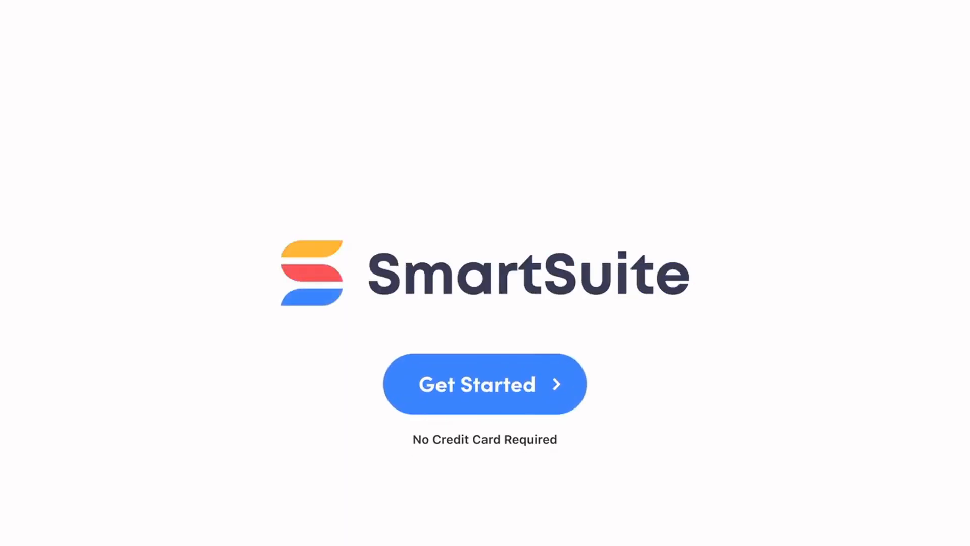
# Enter SmartSuite via Get Started and sign in to reach the workspace home
pyautogui.click(484, 384)
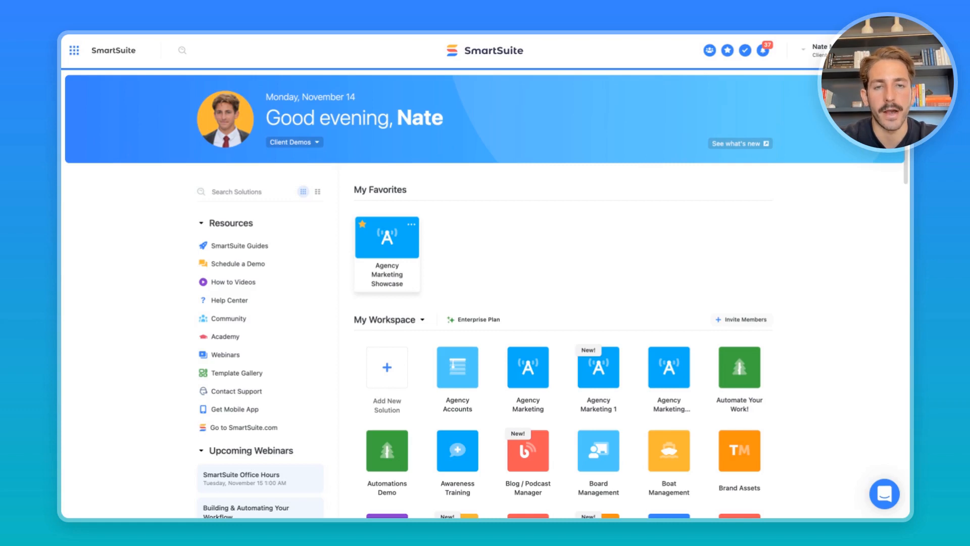
# Open Agency Marketing Showcase and browse its Client Projects, Production Tasks and Clients tables
pyautogui.click(387, 237)
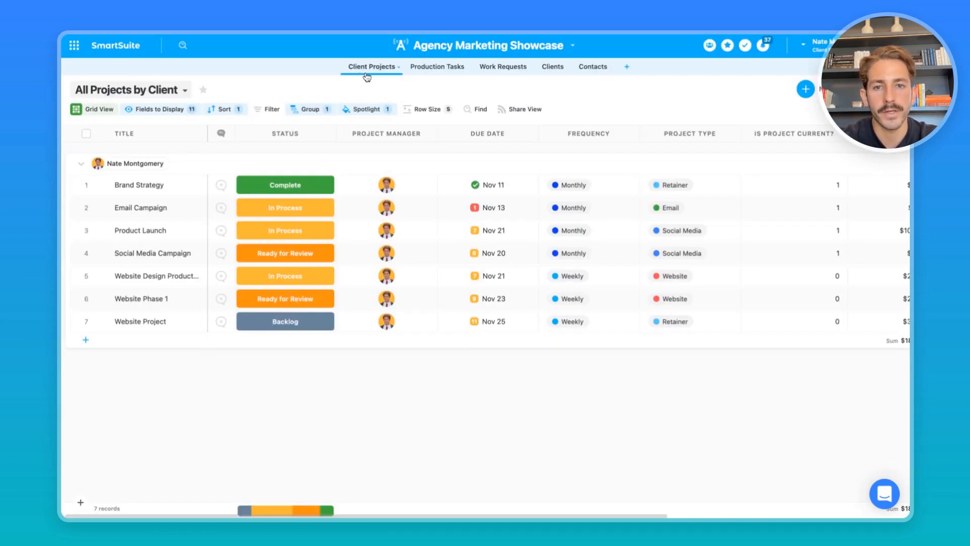
pyautogui.click(437, 67)
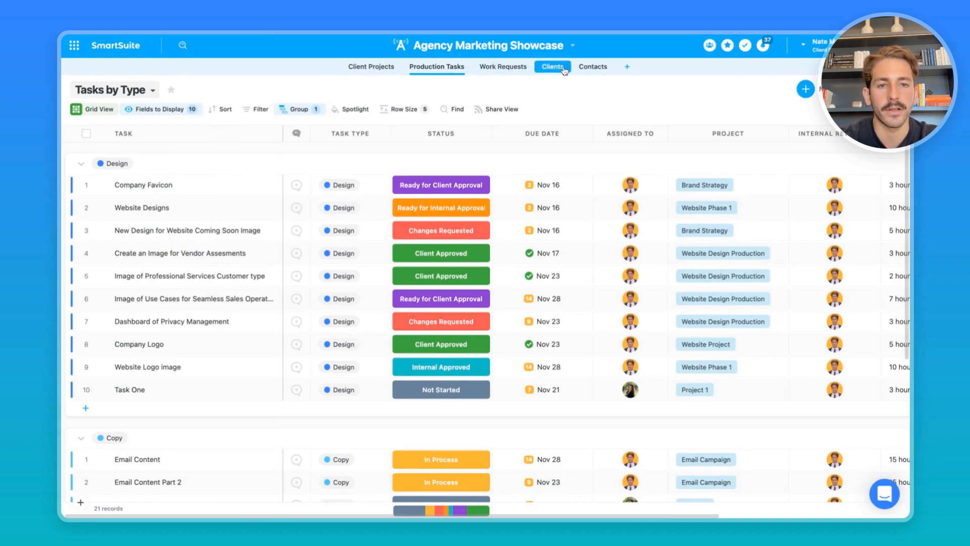
pyautogui.click(551, 66)
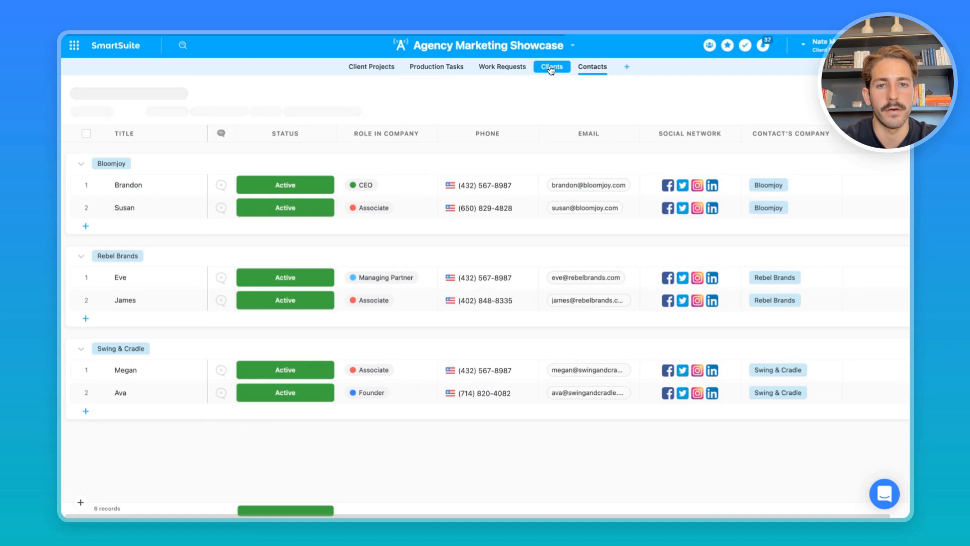
pyautogui.click(371, 67)
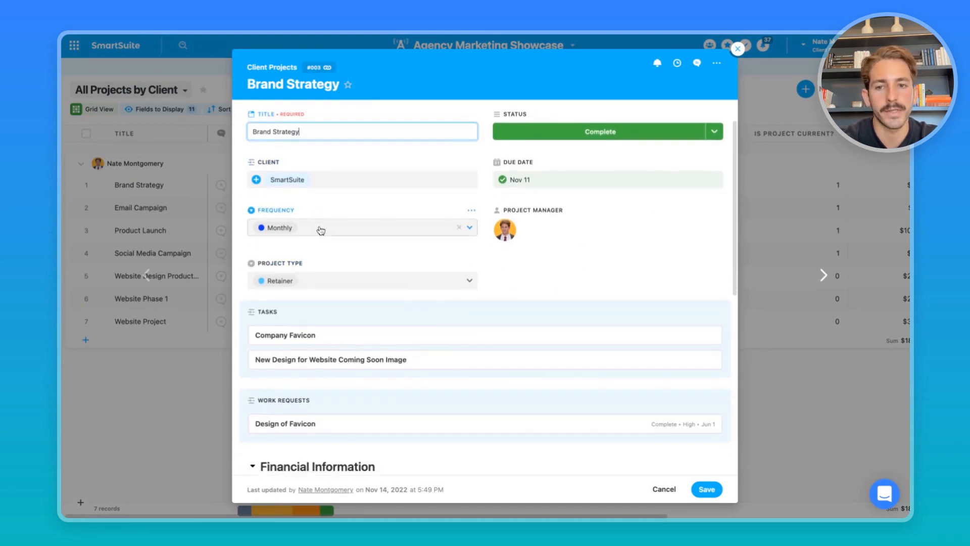
# Review Brand Strategy's Financial Information and Time Info, then close the record
pyautogui.scroll(-3)
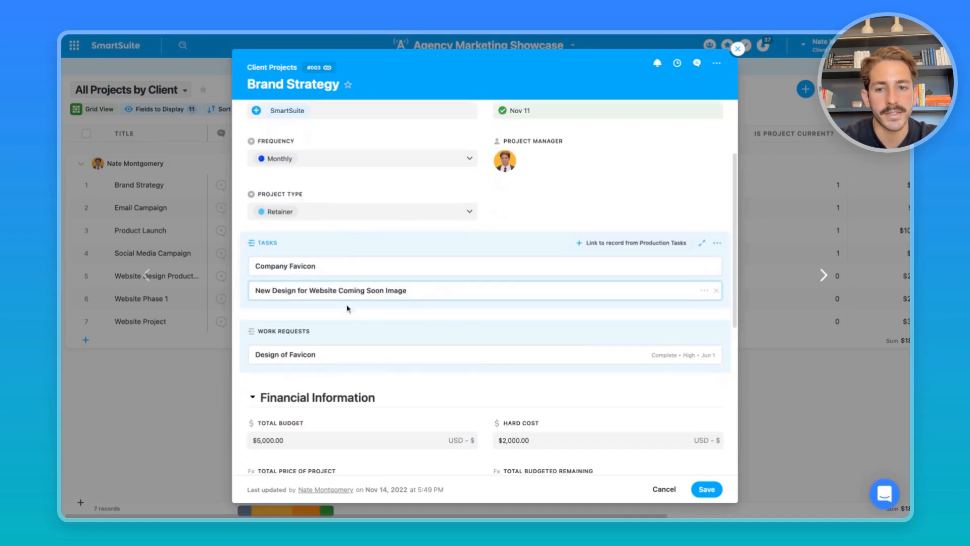
pyautogui.scroll(-3)
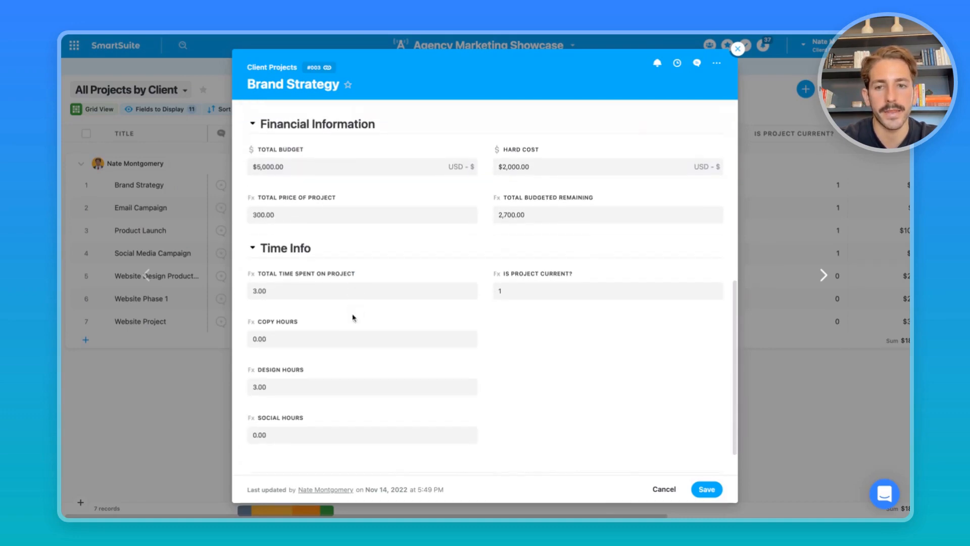
pyautogui.moveTo(388, 363)
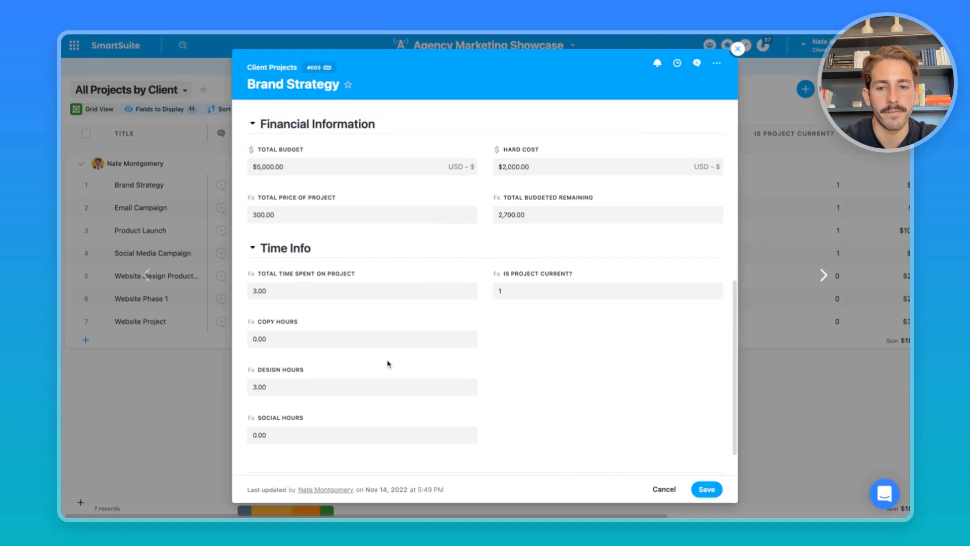
pyautogui.click(736, 49)
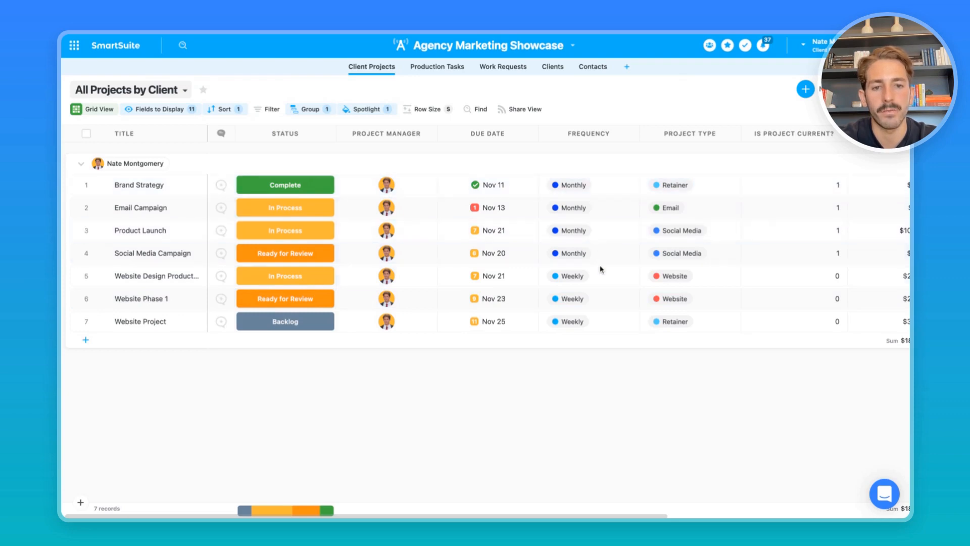
pyautogui.click(586, 276)
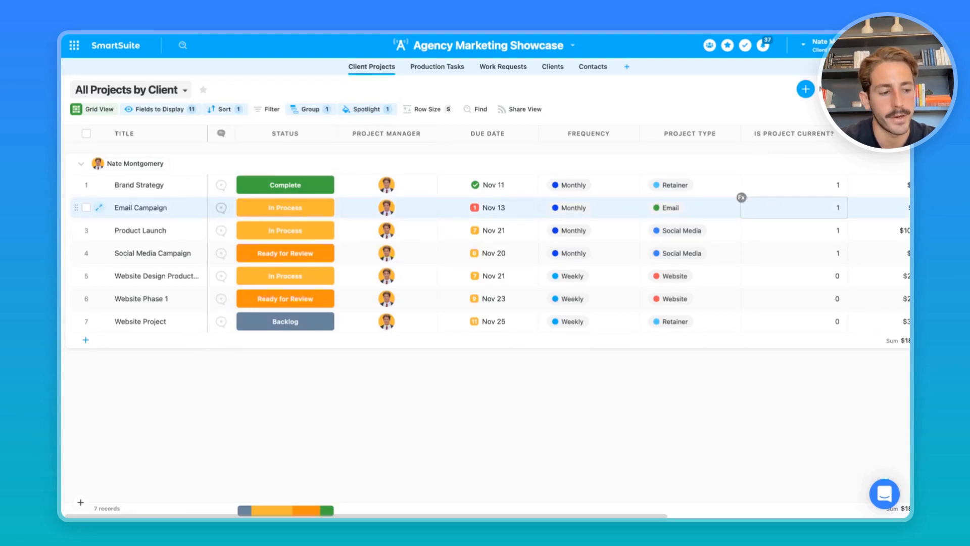
pyautogui.click(572, 46)
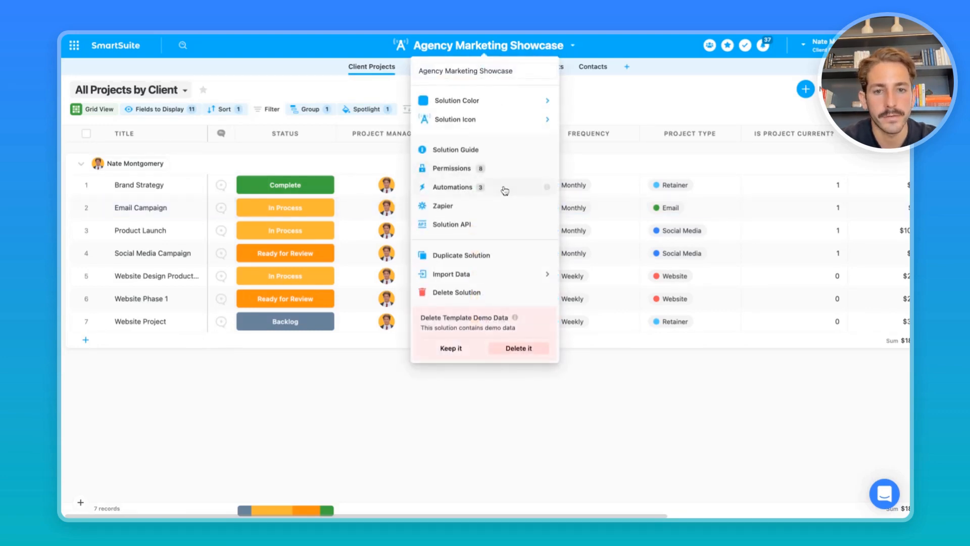
pyautogui.click(453, 187)
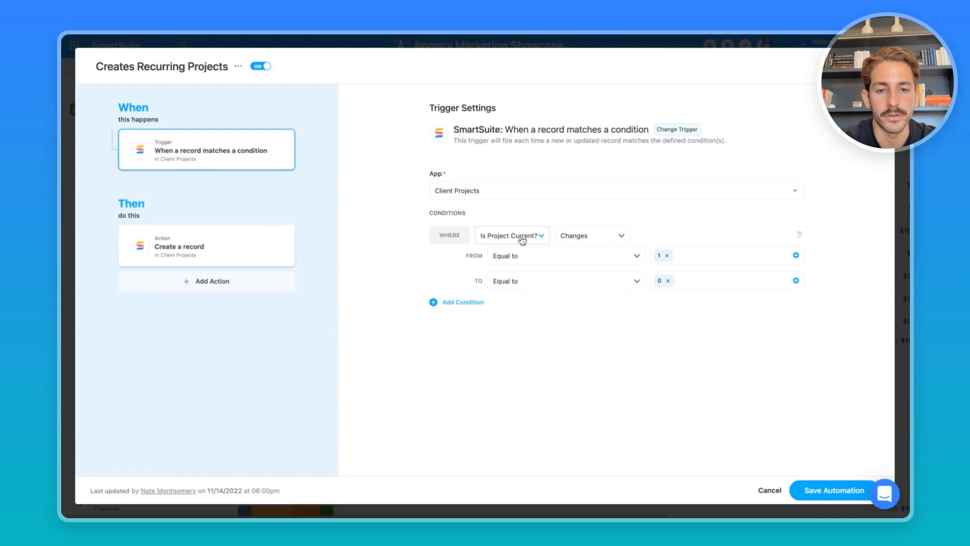
pyautogui.click(206, 244)
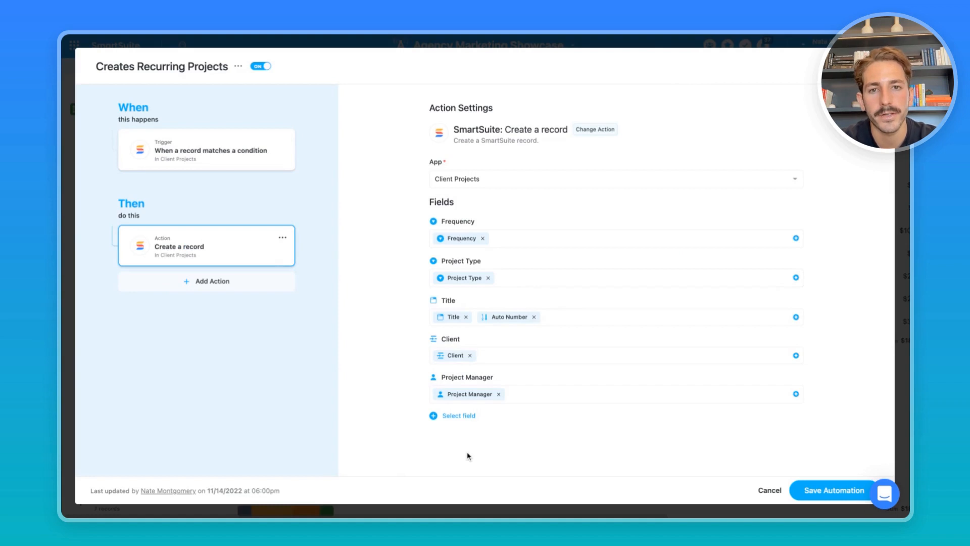
pyautogui.click(770, 490)
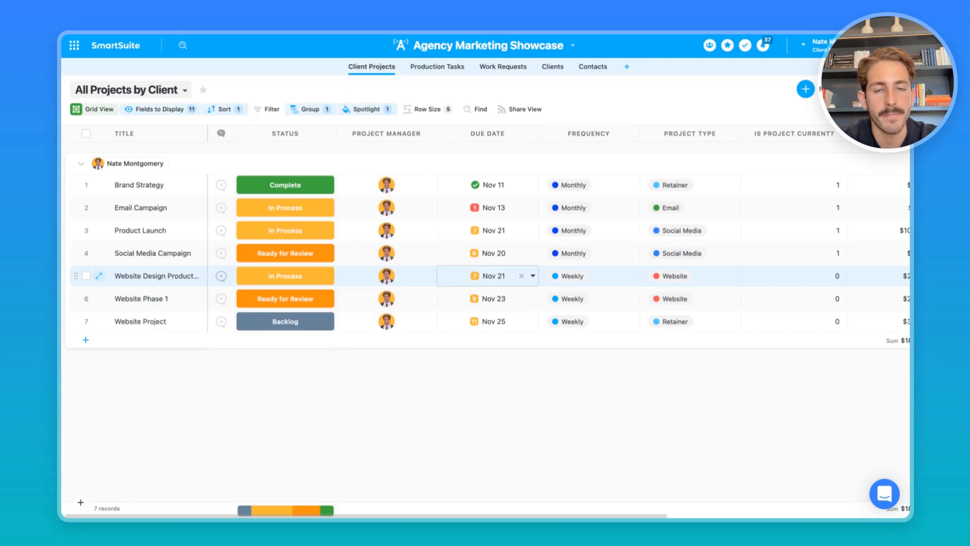
pyautogui.moveTo(495, 265)
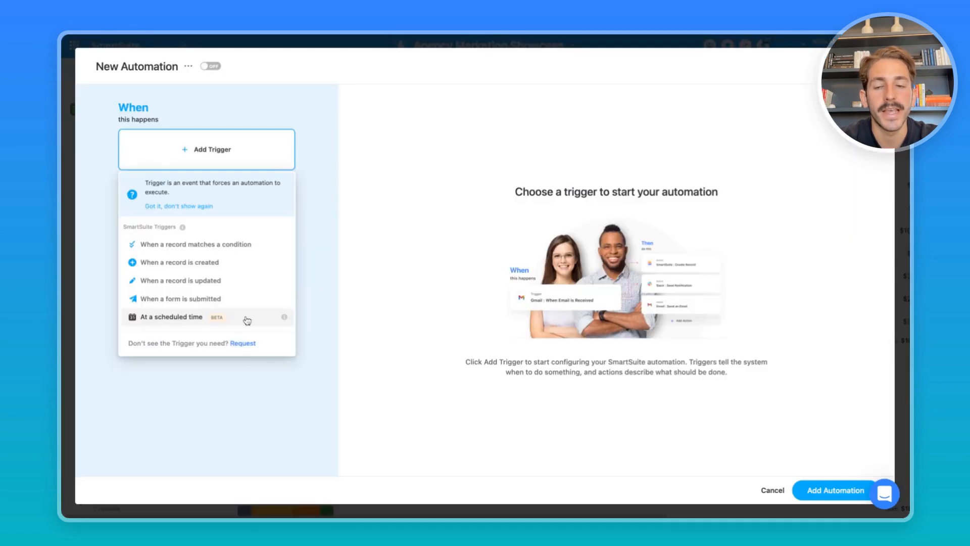
pyautogui.click(172, 316)
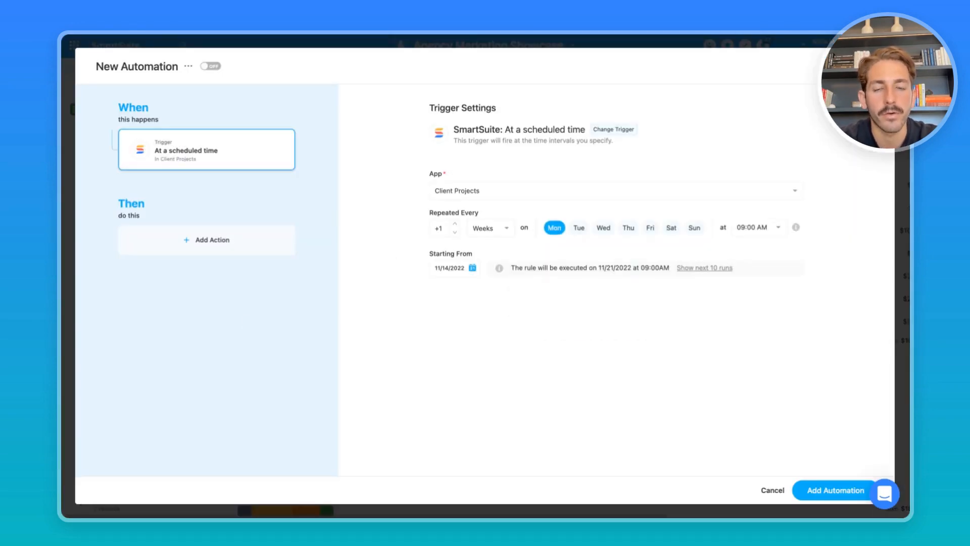
pyautogui.click(489, 227)
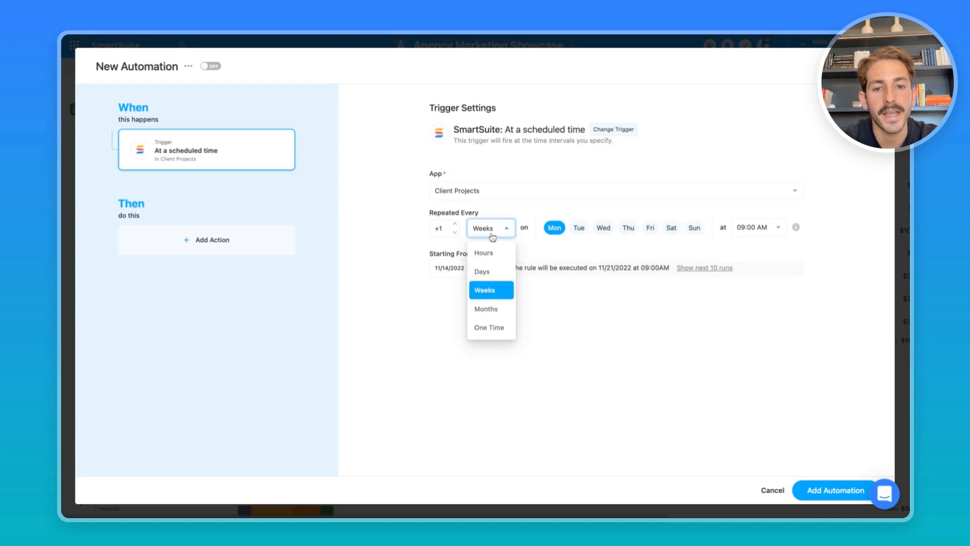
pyautogui.click(484, 290)
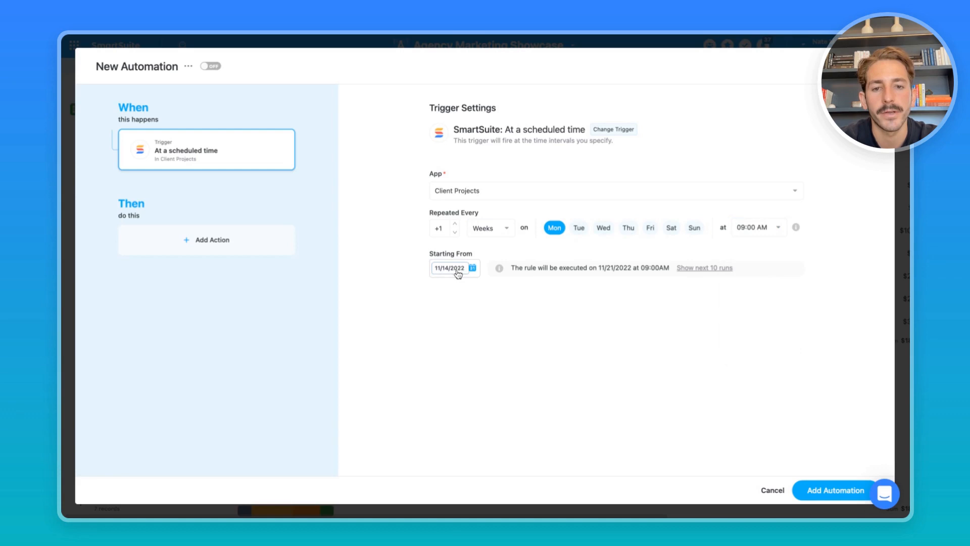
pyautogui.click(771, 490)
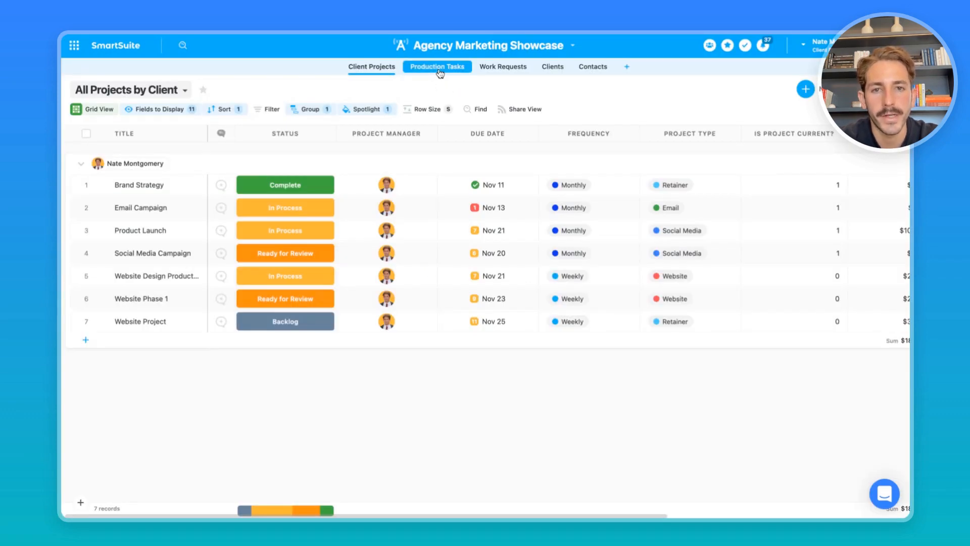
pyautogui.click(436, 66)
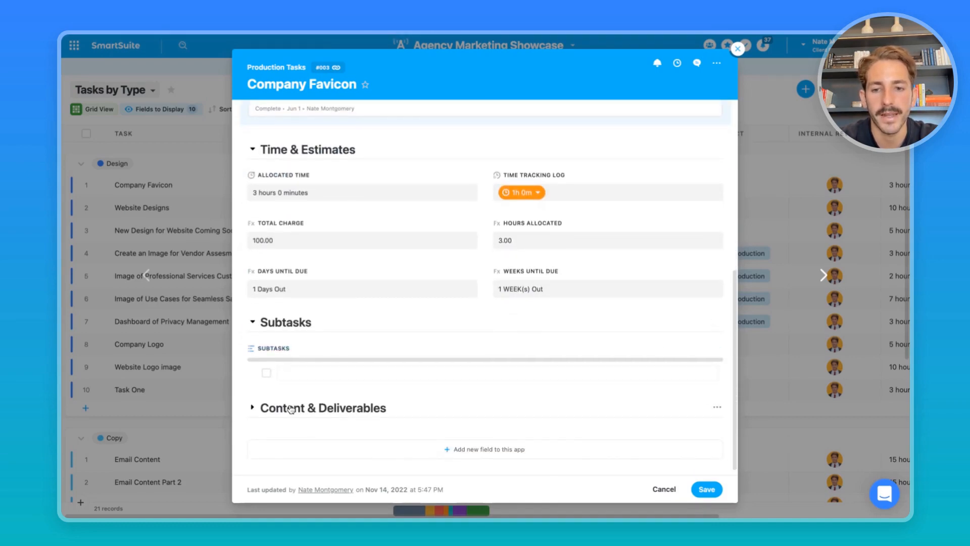
pyautogui.scroll(-3)
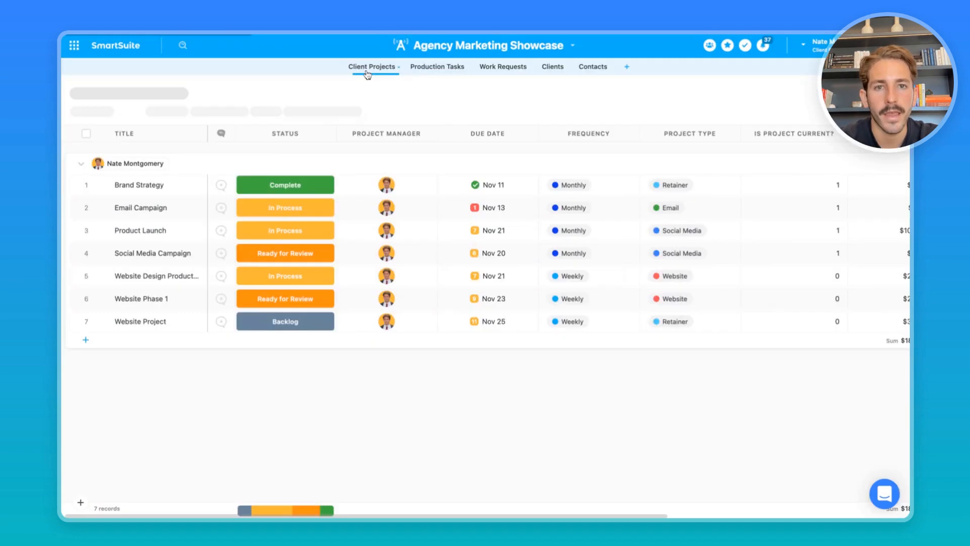
pyautogui.click(372, 66)
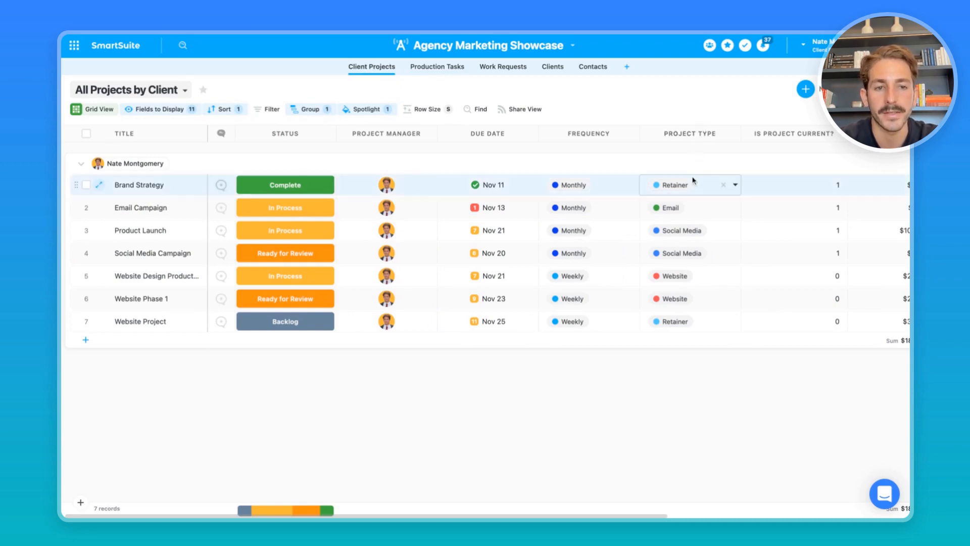
pyautogui.click(386, 252)
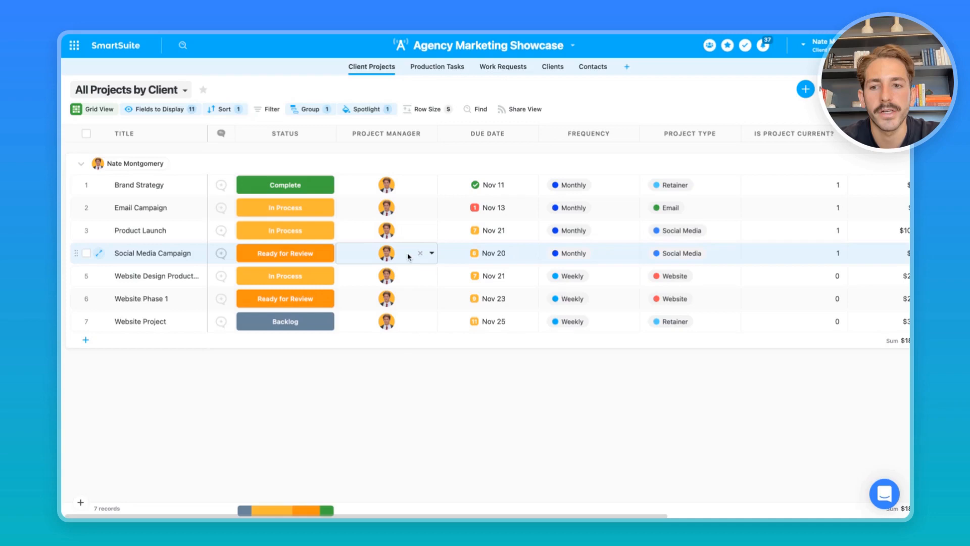
pyautogui.click(569, 253)
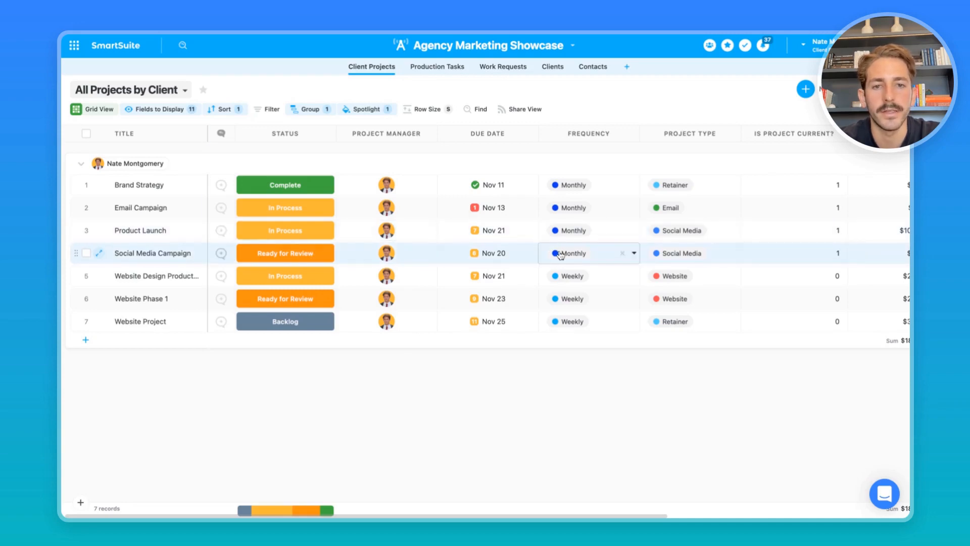
pyautogui.click(487, 253)
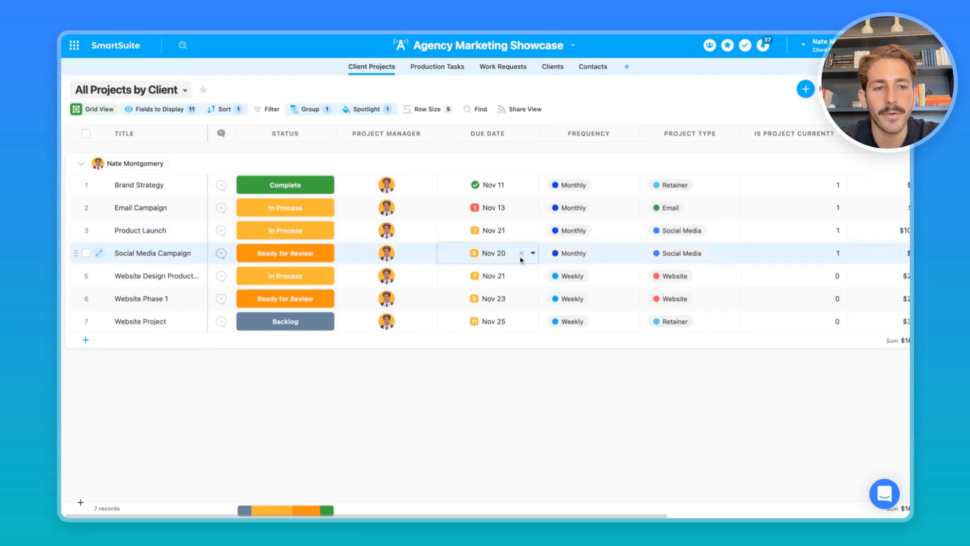
pyautogui.click(588, 253)
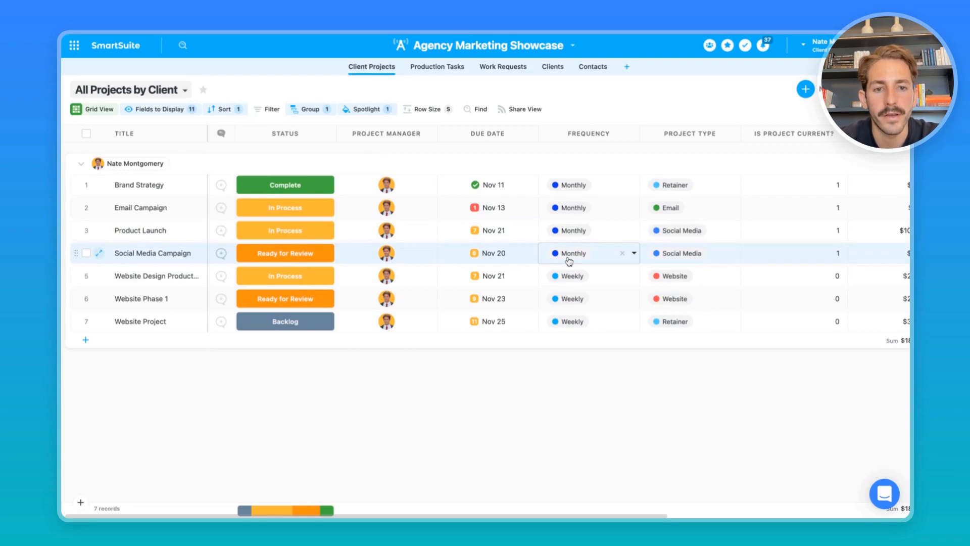
pyautogui.click(688, 253)
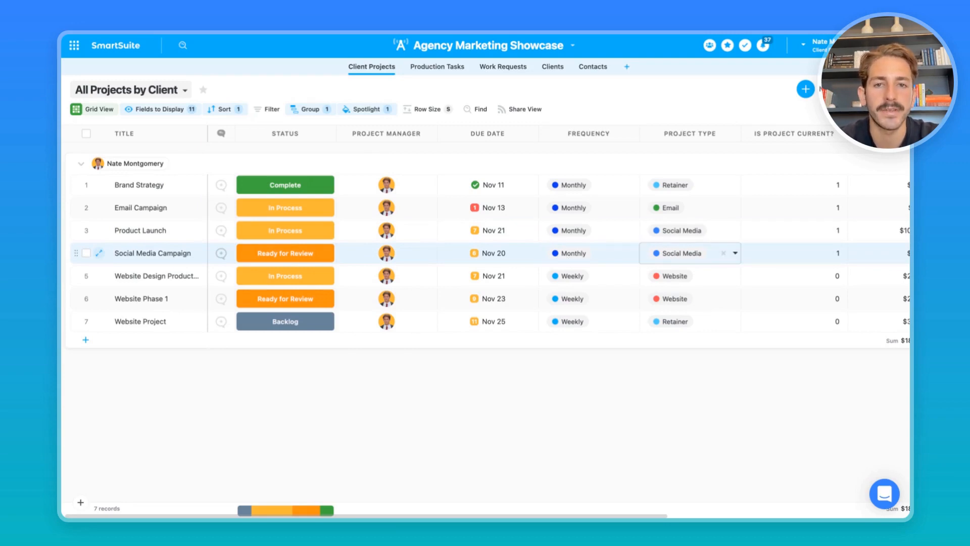
pyautogui.click(437, 67)
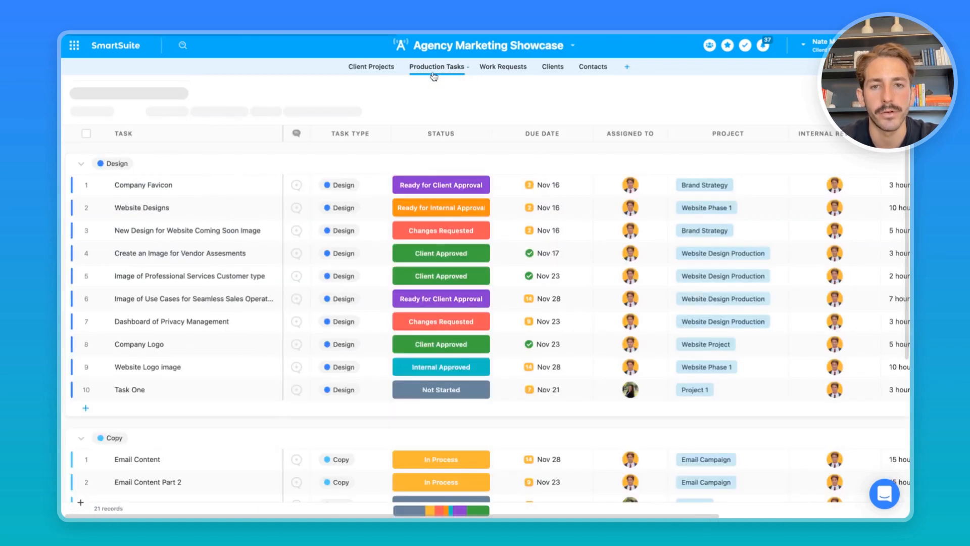
pyautogui.click(371, 67)
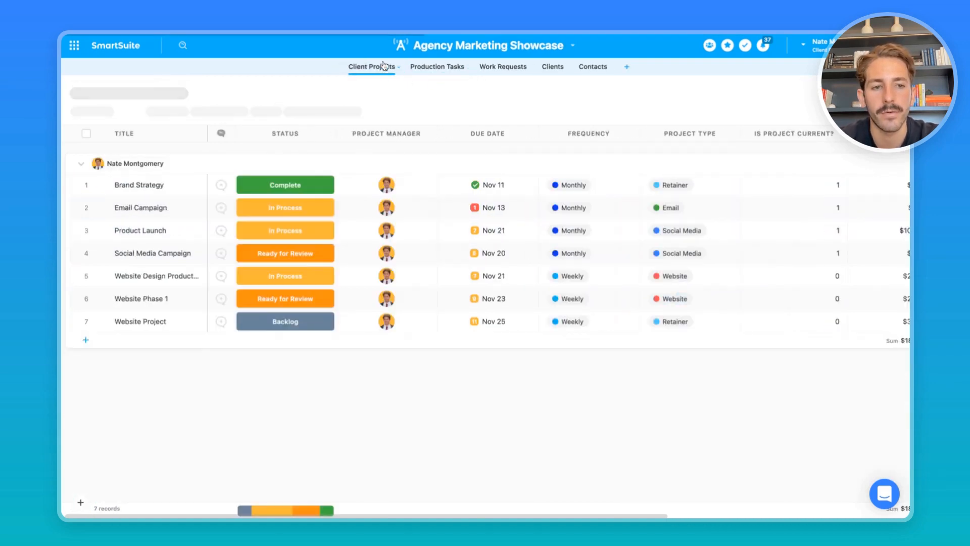
pyautogui.click(570, 253)
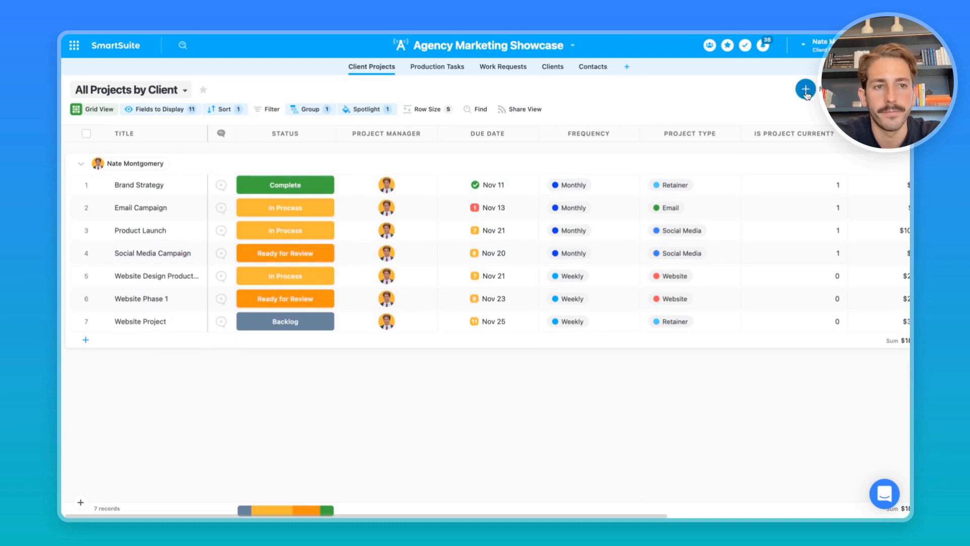
# Create and save Project 1 for Rebel Brands, weekly Social Media, Backlog, due Nov 22
pyautogui.click(805, 89)
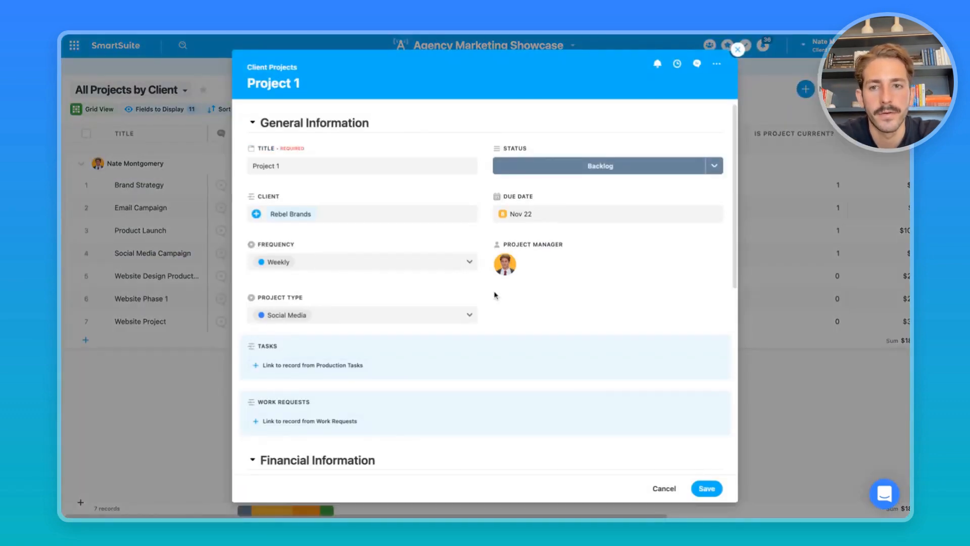
pyautogui.moveTo(486, 300)
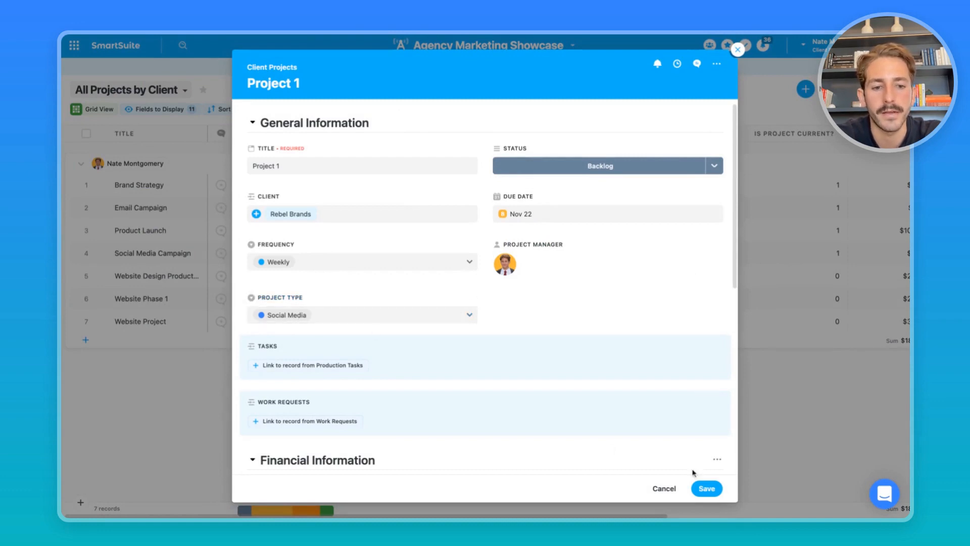
pyautogui.click(707, 488)
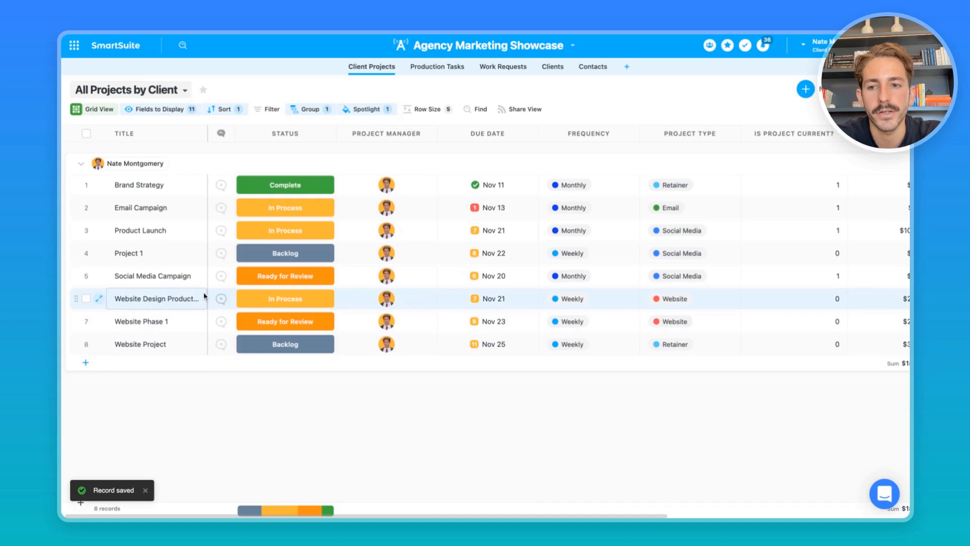
# Check the Social group in Production Tasks and inspect Task 1's linked project
pyautogui.click(437, 67)
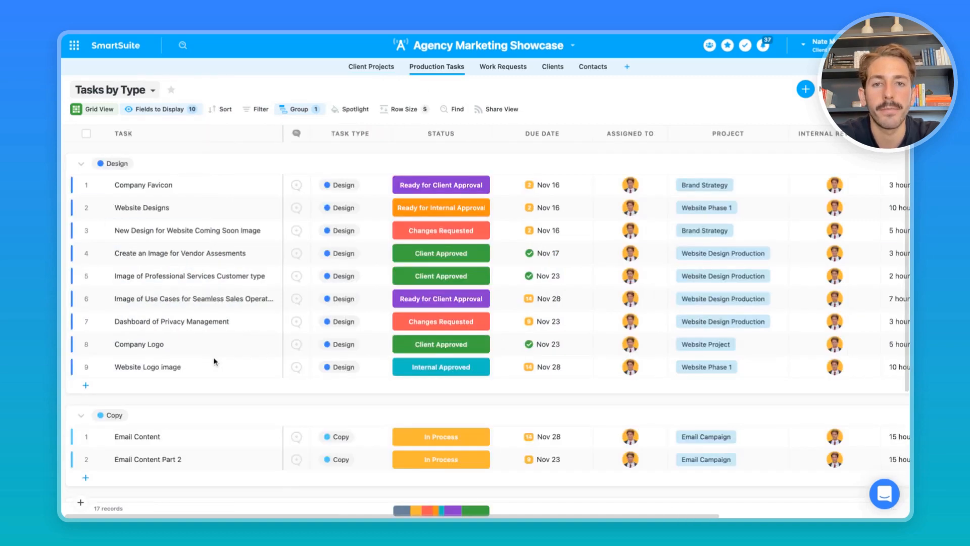
pyautogui.scroll(-3)
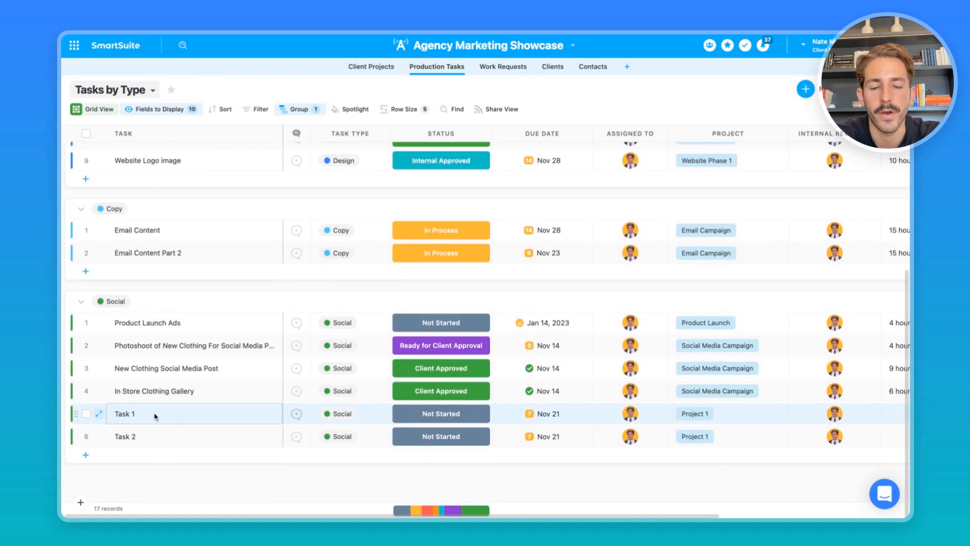
pyautogui.click(85, 454)
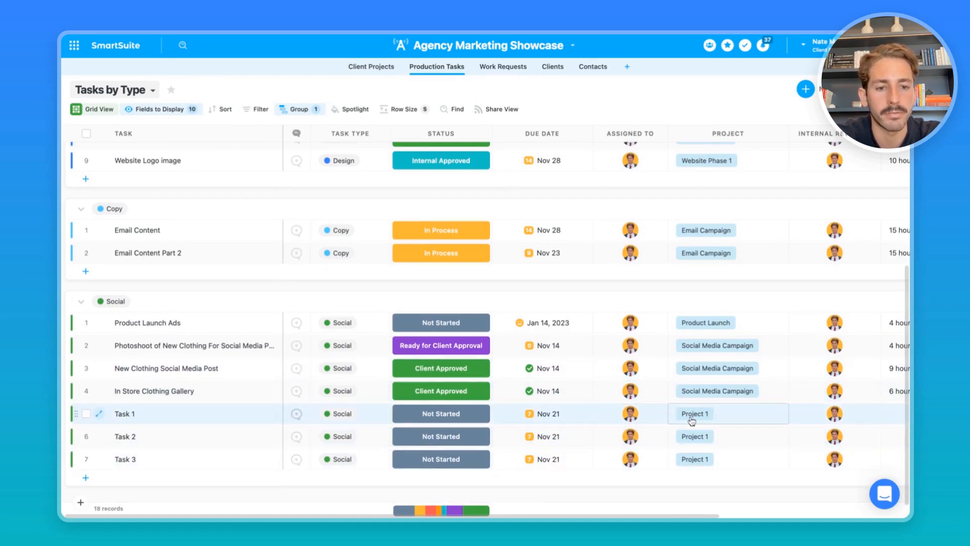
# Create Project 2 as a monthly Retainer due Nov 17, then return to Production Tasks
pyautogui.click(371, 66)
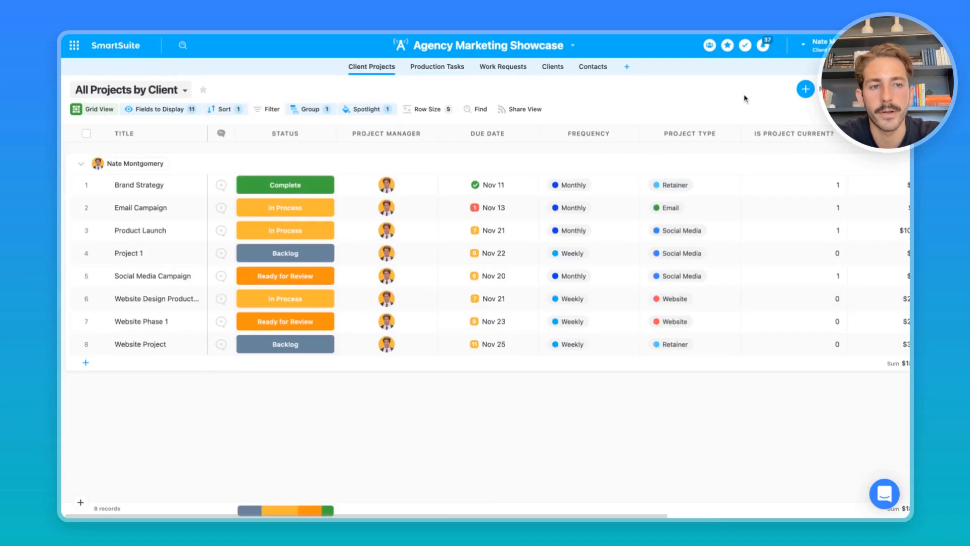
pyautogui.moveTo(756, 97)
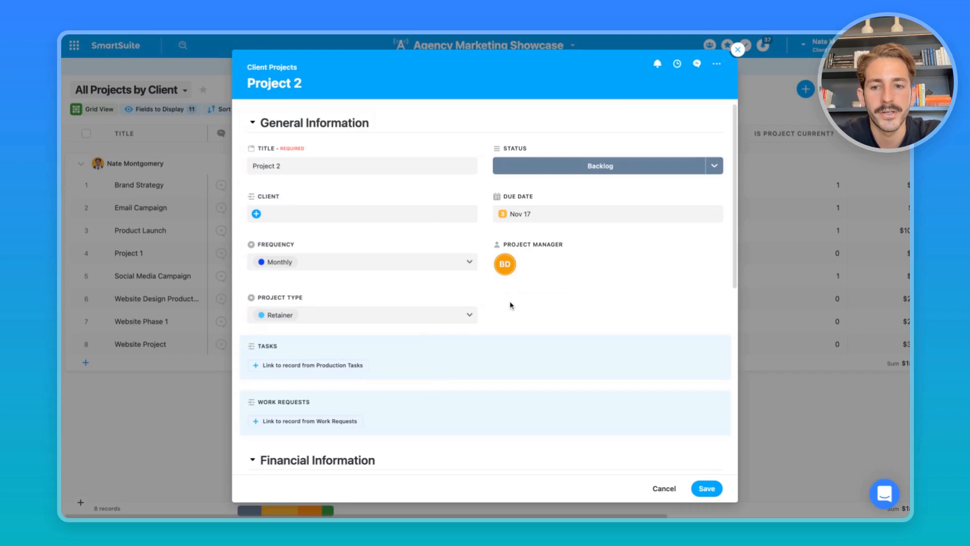
pyautogui.moveTo(572, 420)
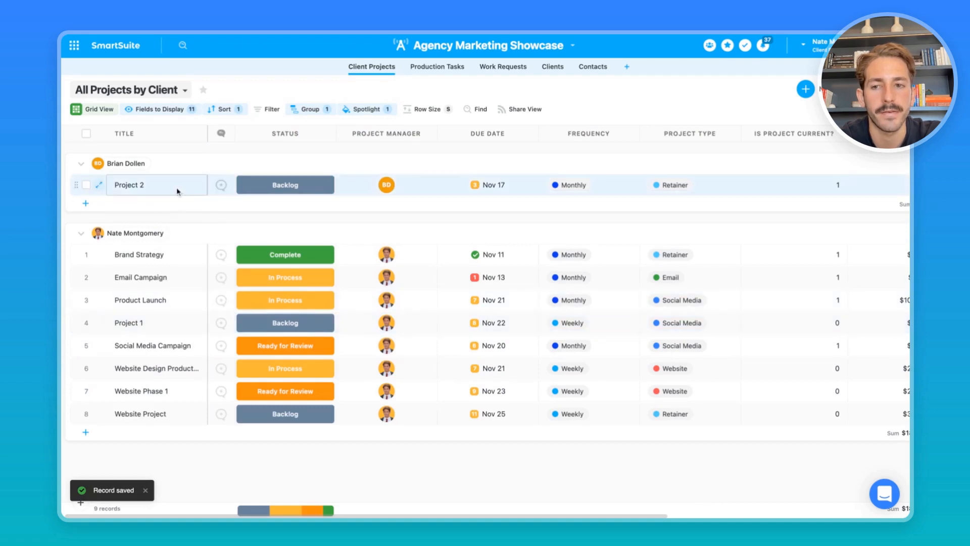
pyautogui.click(437, 66)
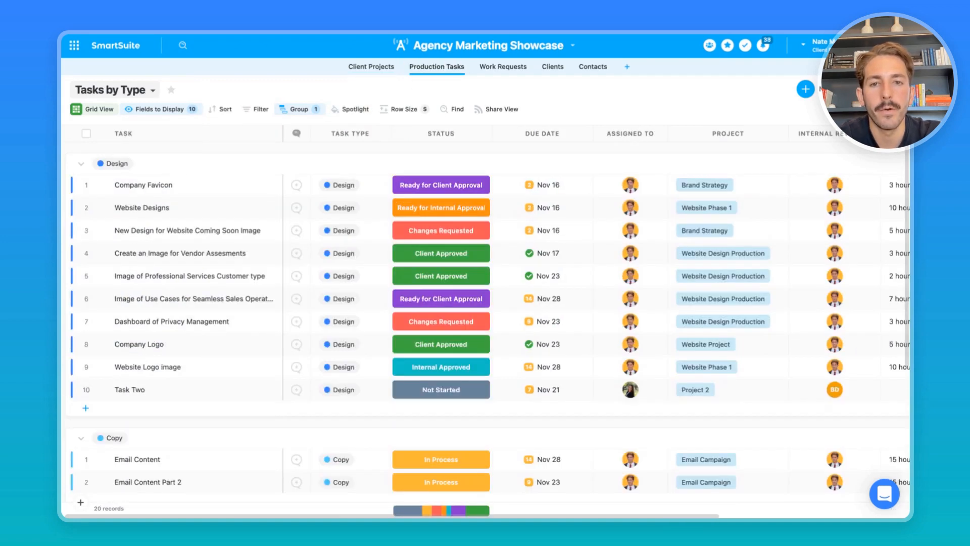
pyautogui.scroll(-3)
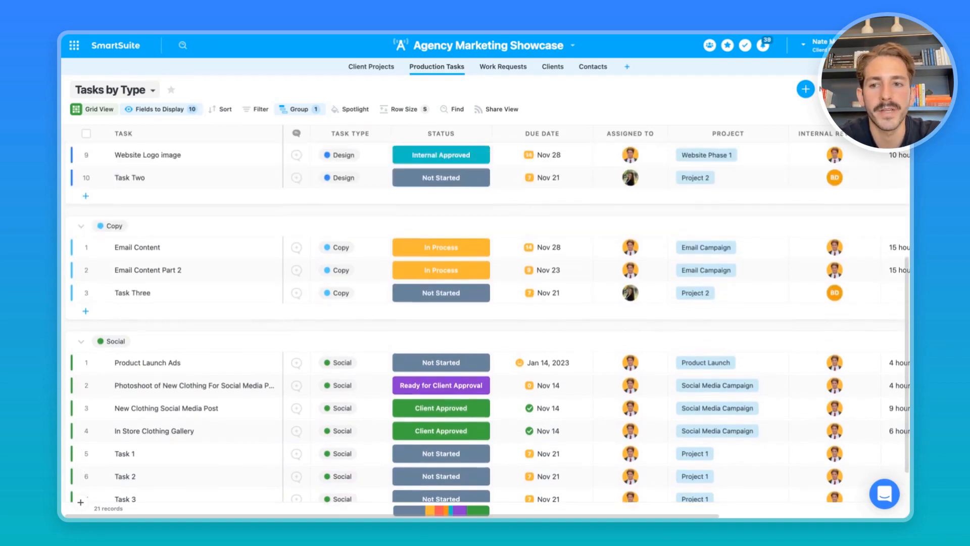
pyautogui.scroll(-3)
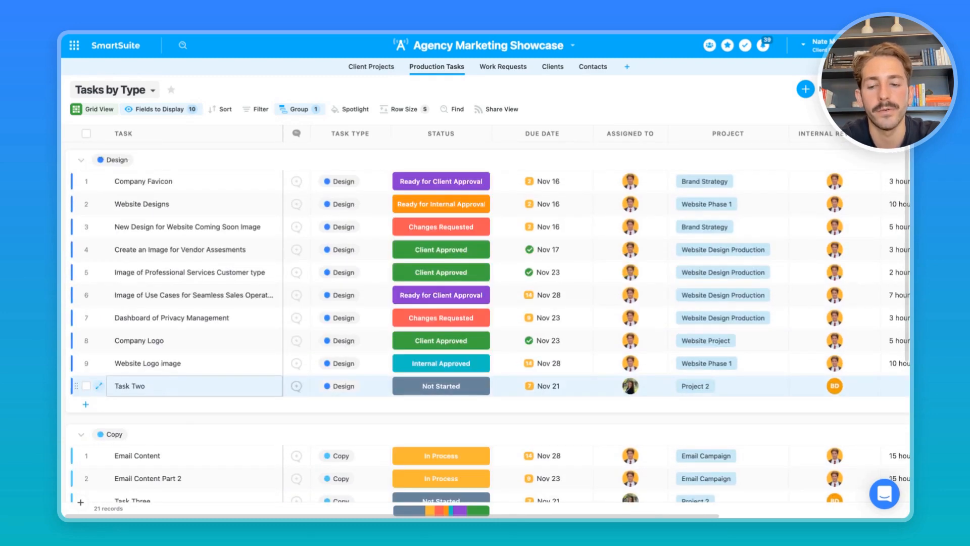
pyautogui.scroll(-3)
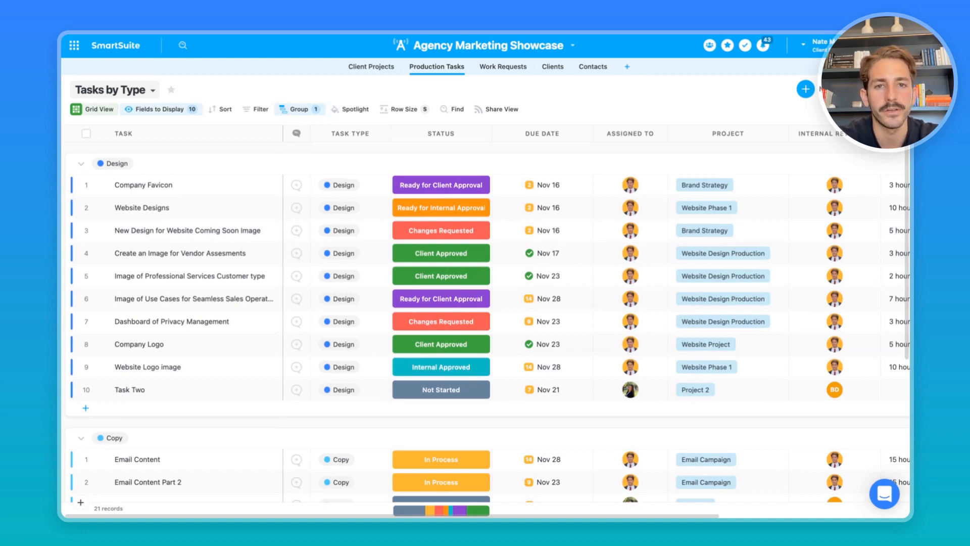
# In Task Scheduling View grouped by assignee, open the photoshoot task's time and estimates
pyautogui.click(111, 89)
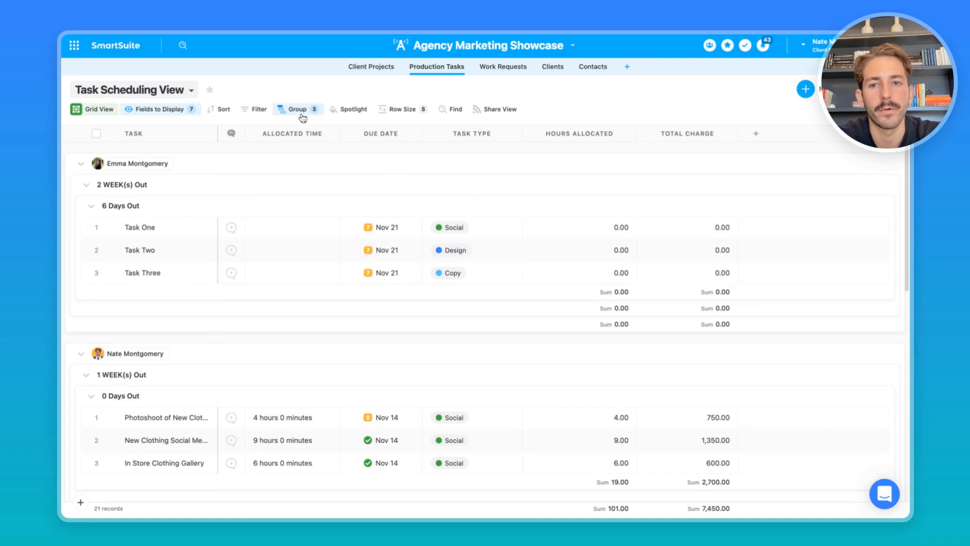
pyautogui.click(297, 110)
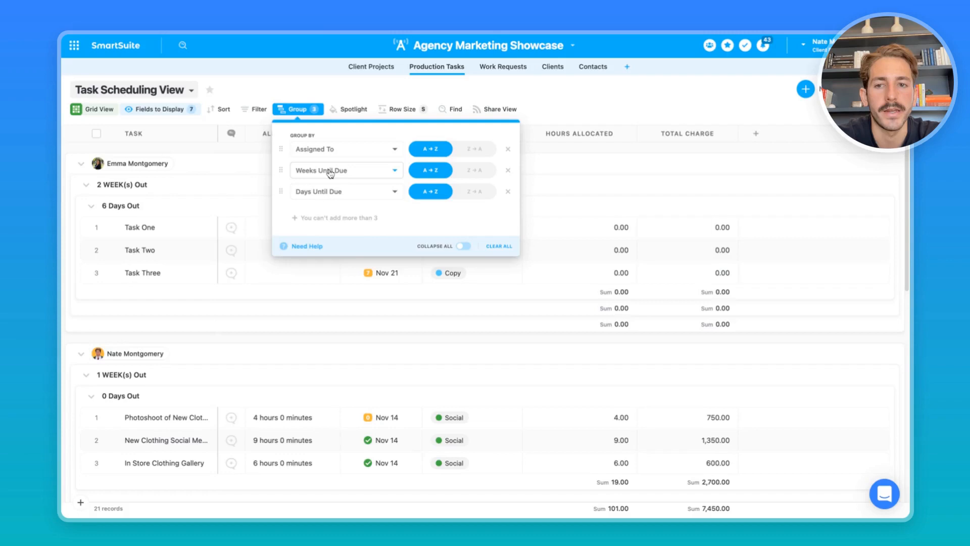
pyautogui.click(166, 417)
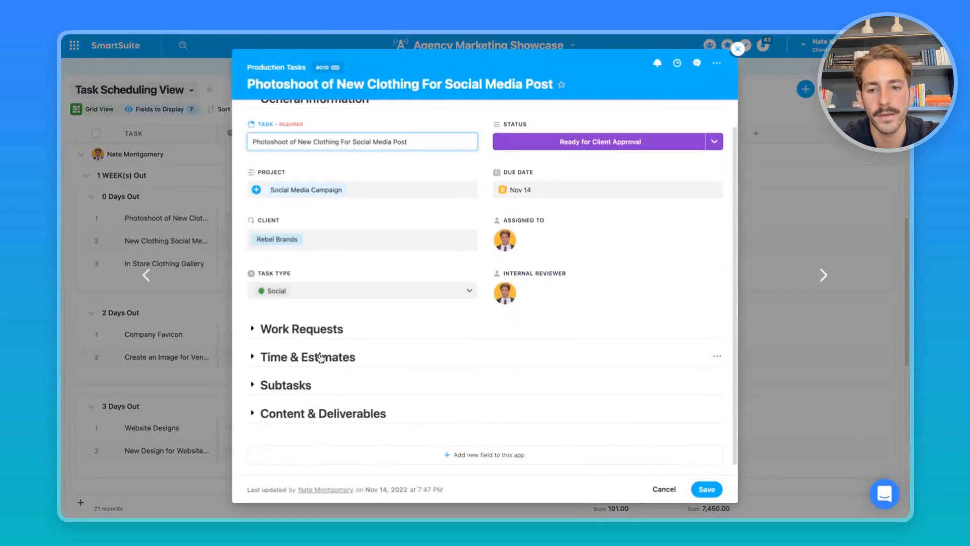
pyautogui.click(307, 357)
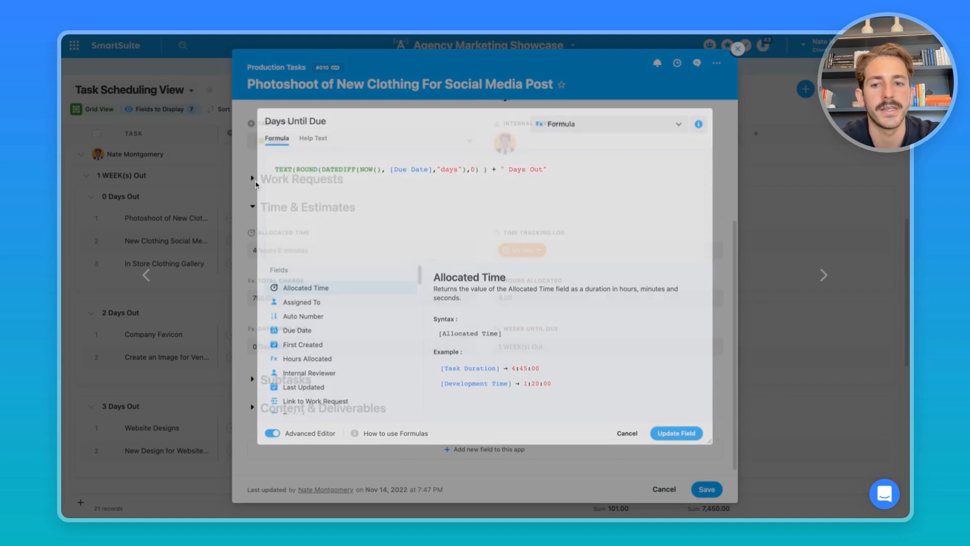
# Review the Weeks Until Due formula without changes and close the photoshoot record
pyautogui.click(626, 433)
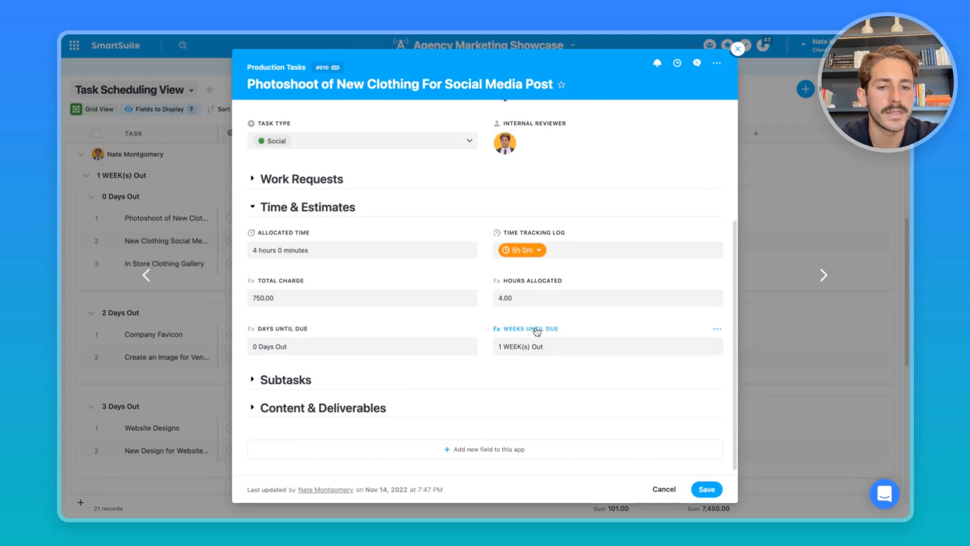
pyautogui.click(531, 329)
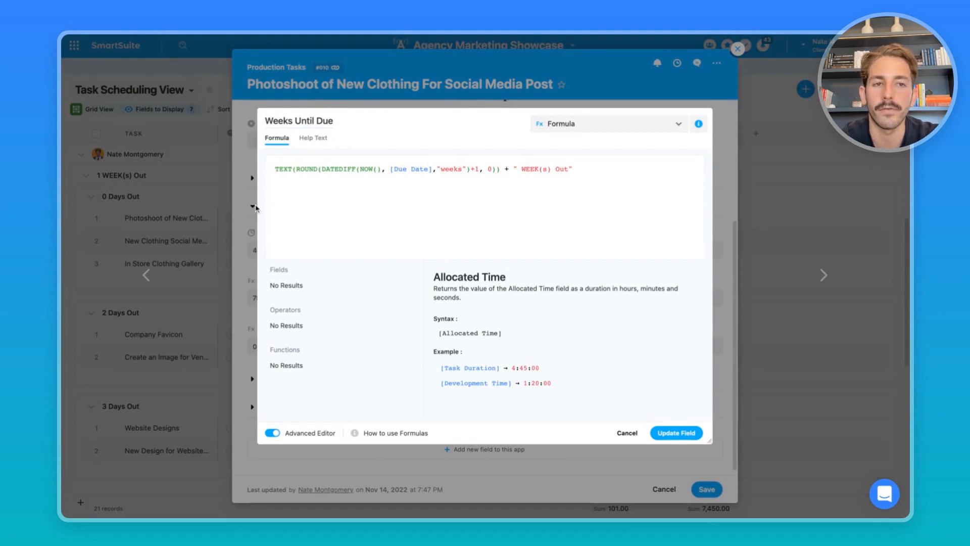
pyautogui.click(625, 433)
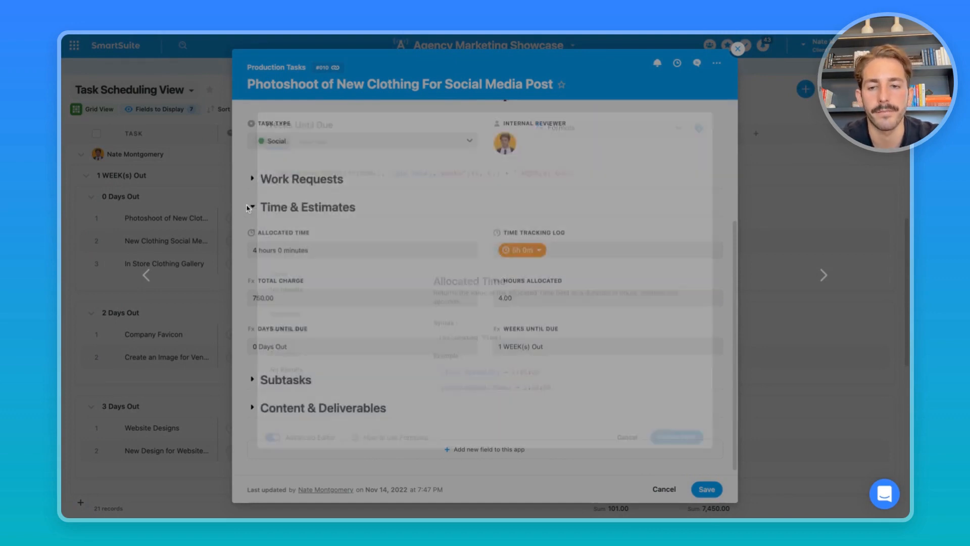
pyautogui.click(738, 49)
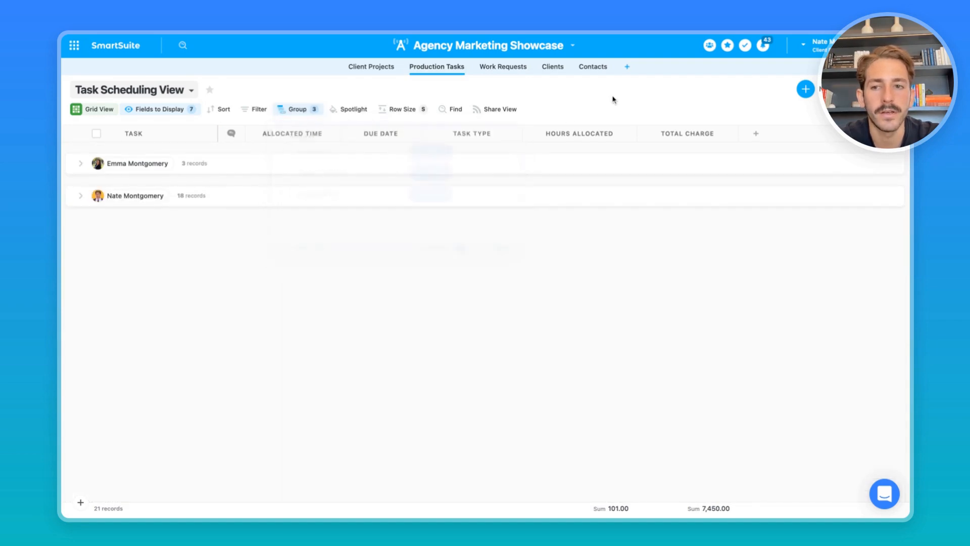
pyautogui.moveTo(225, 318)
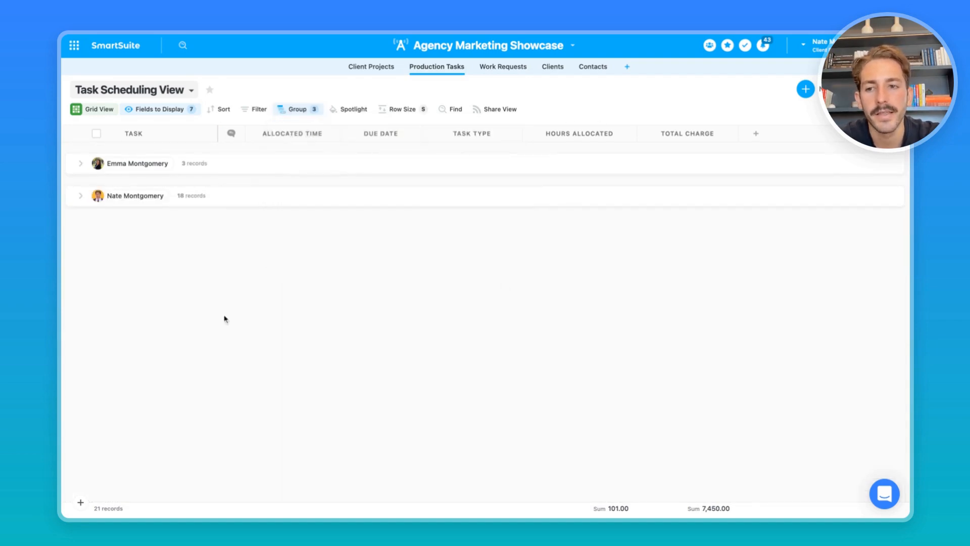
pyautogui.click(81, 195)
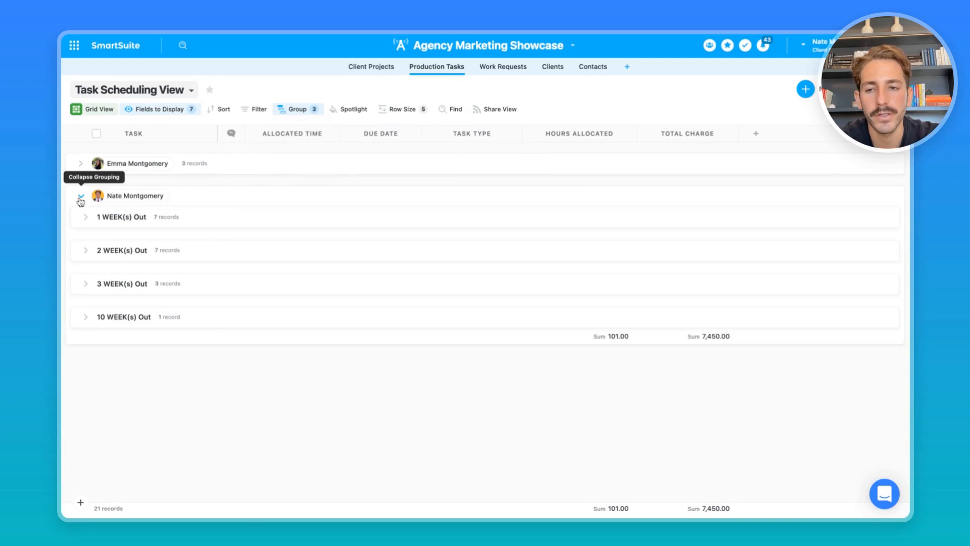
pyautogui.click(86, 250)
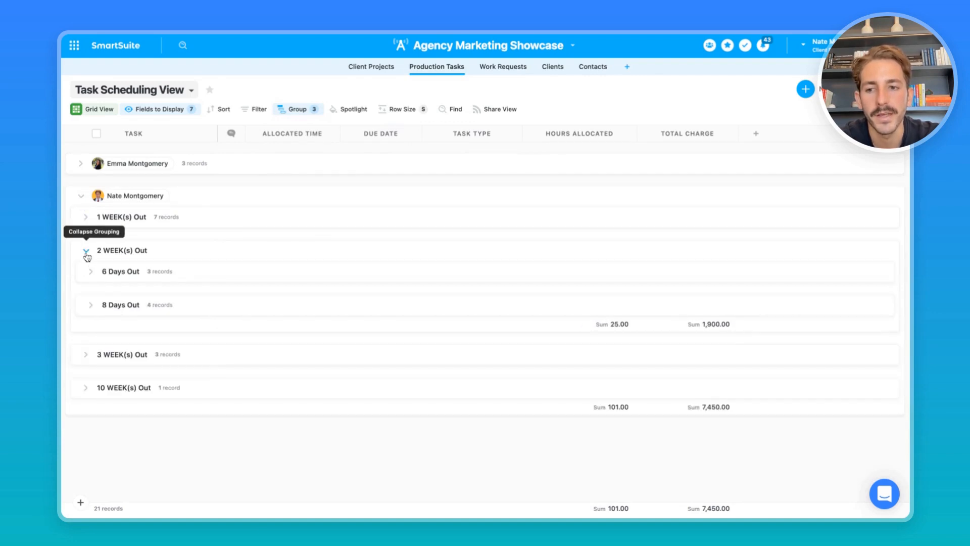
pyautogui.click(89, 271)
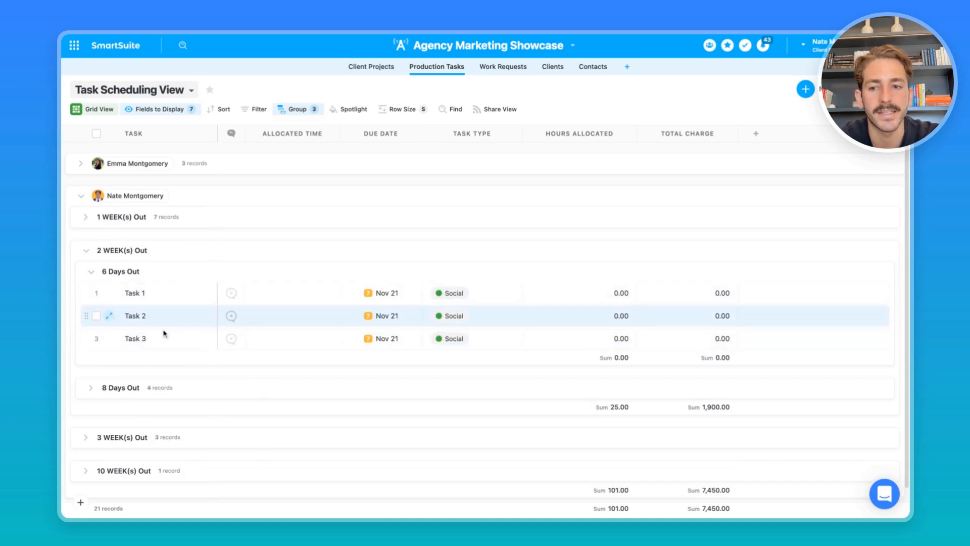
# Allocate 5h, 1h and 1h to Tasks 1–3, keeping the Sum summary at 7 hours
pyautogui.click(292, 316)
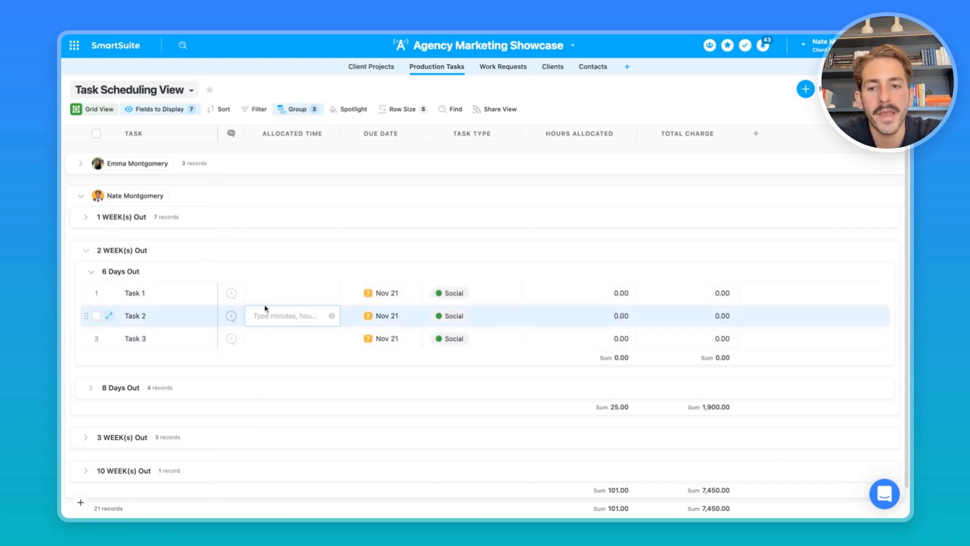
pyautogui.write('5h')
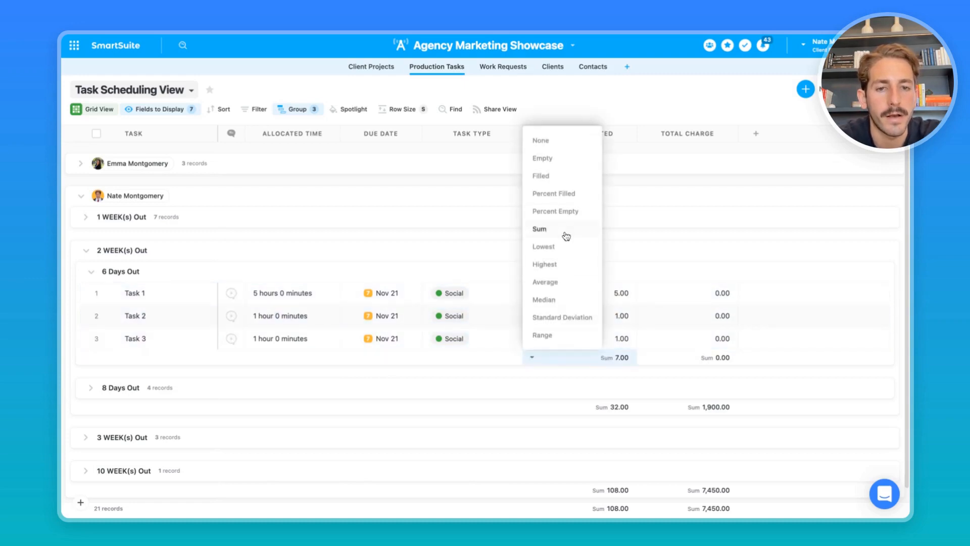
pyautogui.click(539, 228)
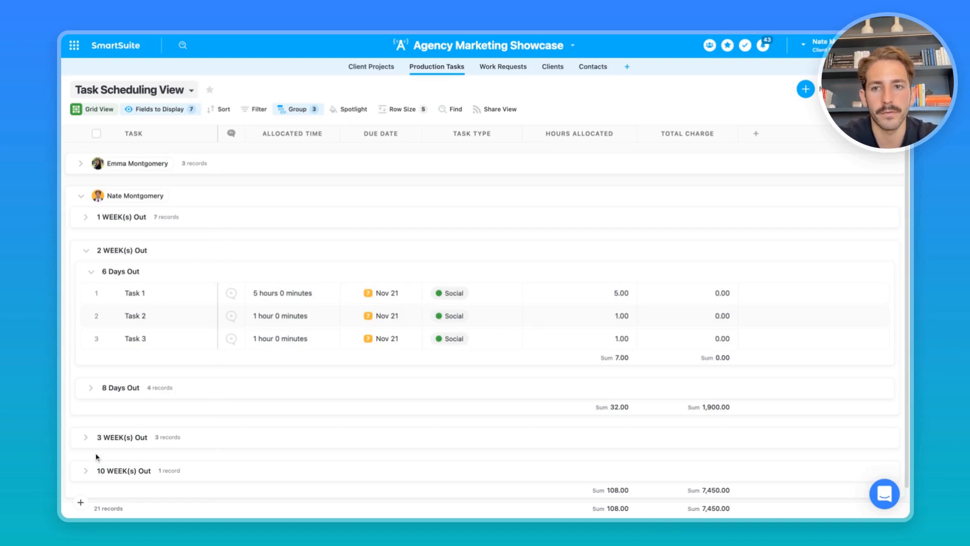
# Switch to Design Scheduling View and review its Group settings
pyautogui.click(133, 90)
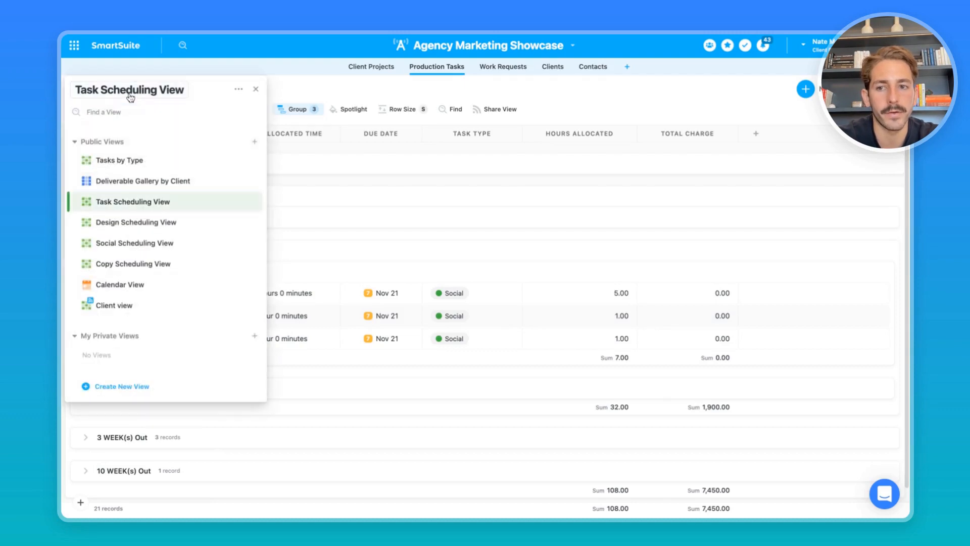
pyautogui.moveTo(136, 222)
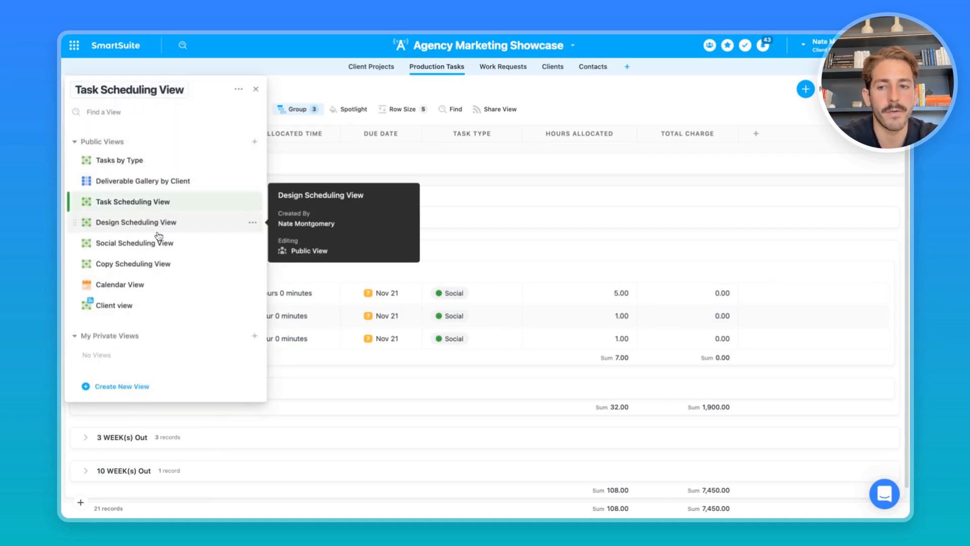
pyautogui.click(135, 223)
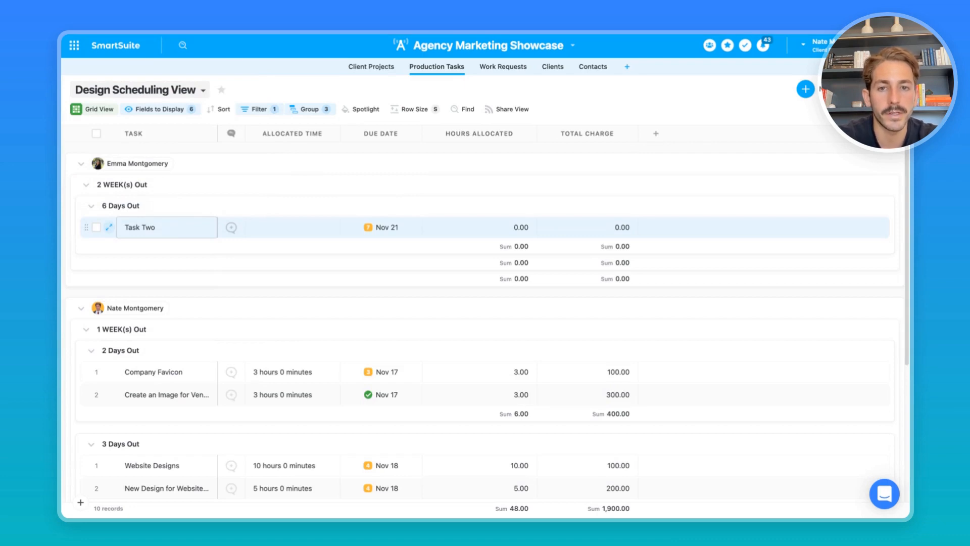
pyautogui.click(259, 109)
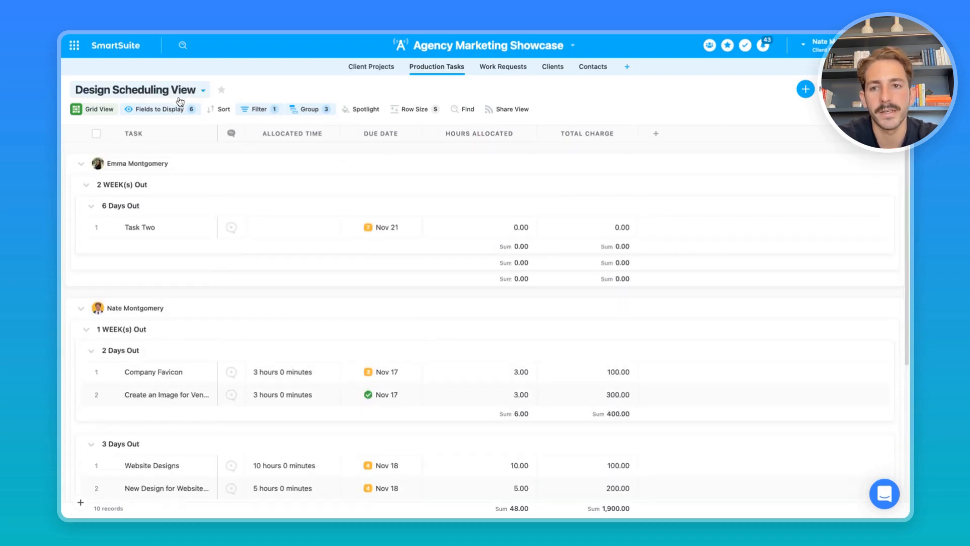
# Switch to Social Scheduling View with Collapse All adjusted and expand Nate's 0 Days Out tasks
pyautogui.click(138, 89)
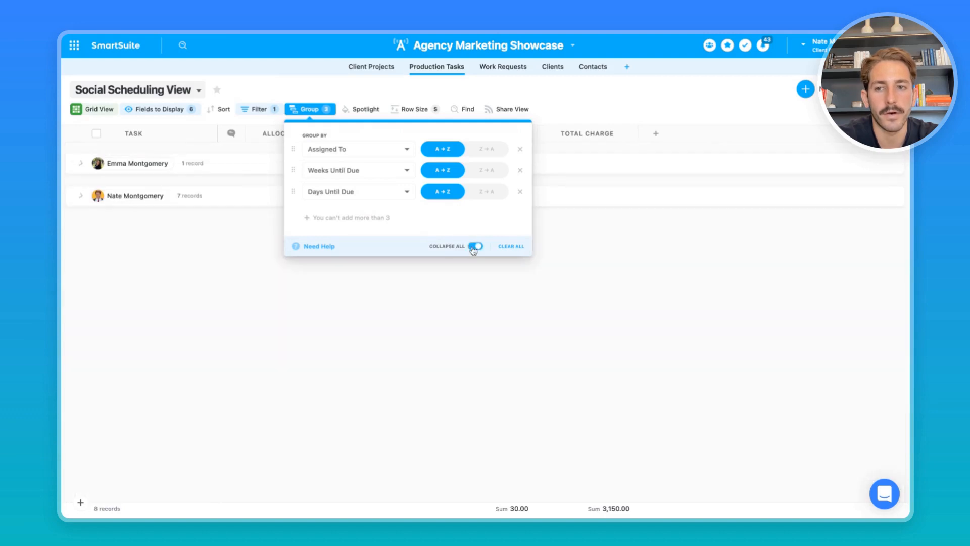
pyautogui.click(476, 245)
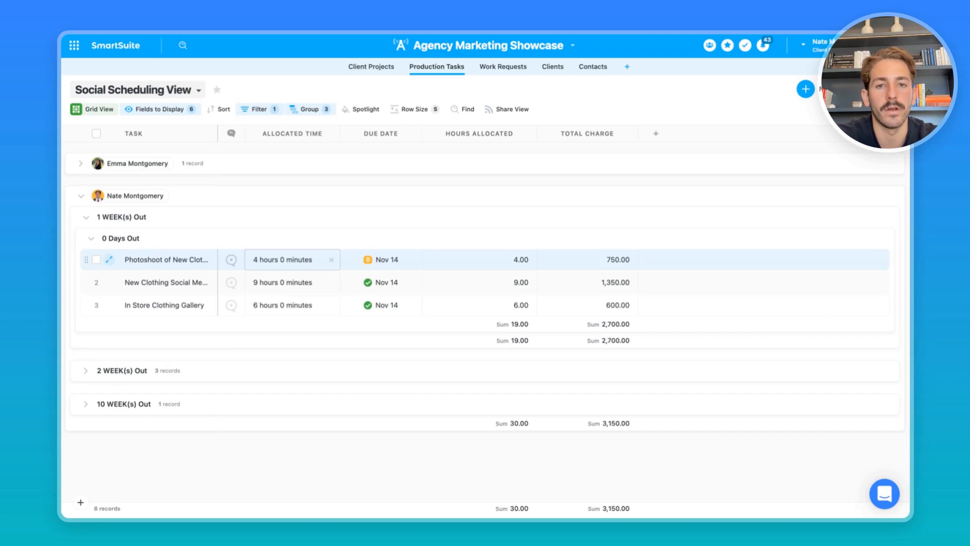
pyautogui.click(166, 260)
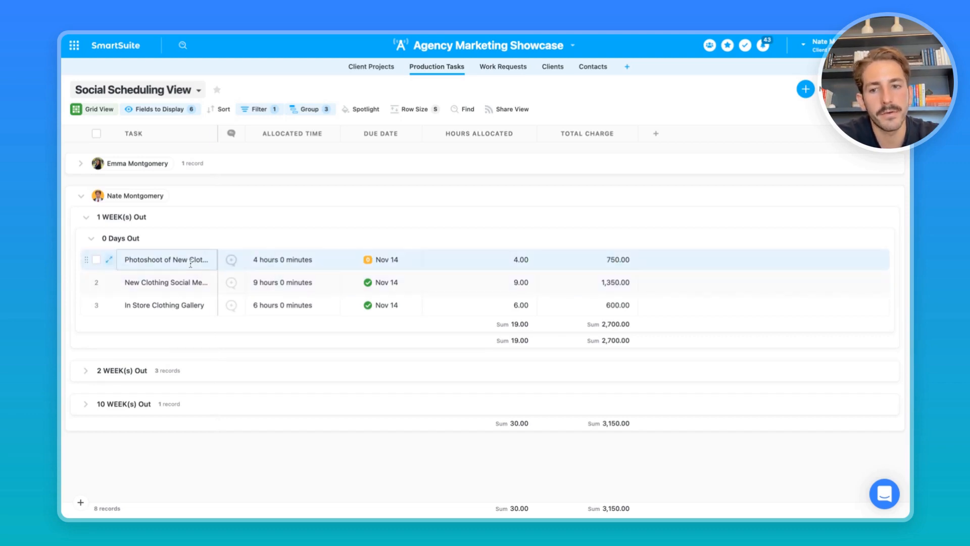
# Open the photoshoot record's Time Tracking Log showing 5 hours and start a new time entry
pyautogui.click(108, 260)
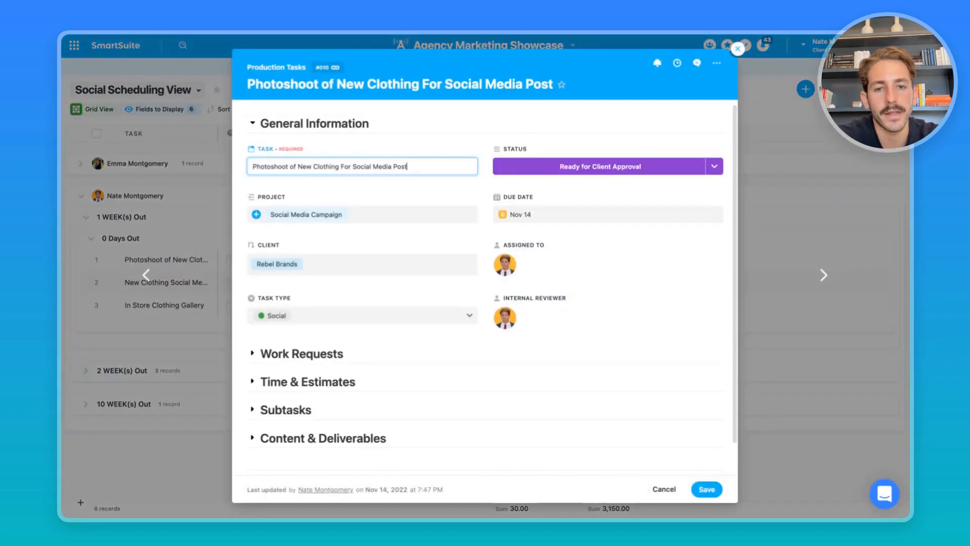
pyautogui.scroll(-3)
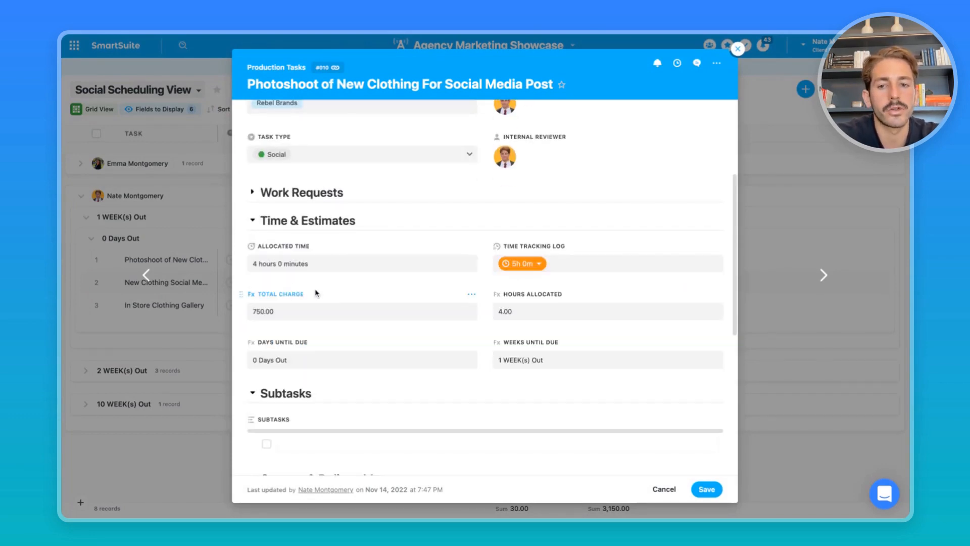
pyautogui.scroll(-3)
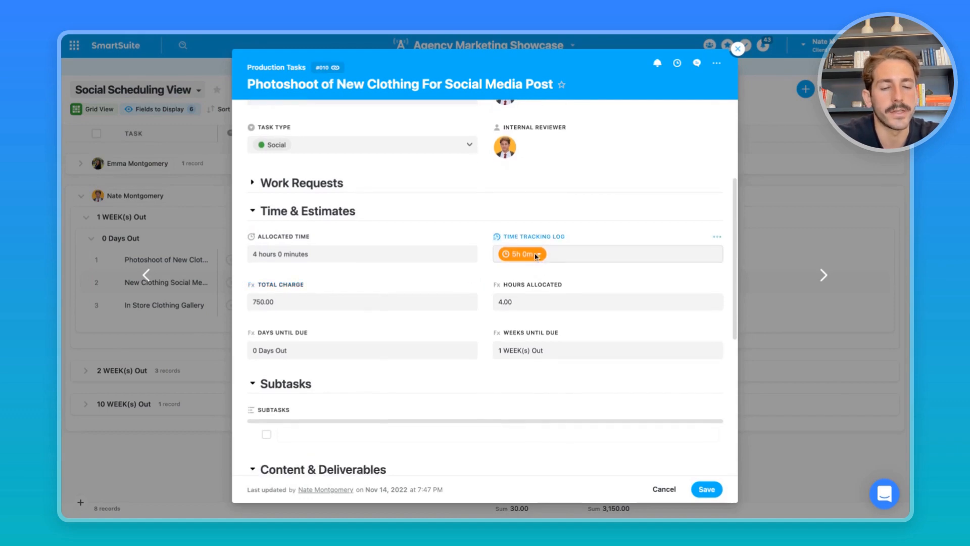
pyautogui.click(537, 254)
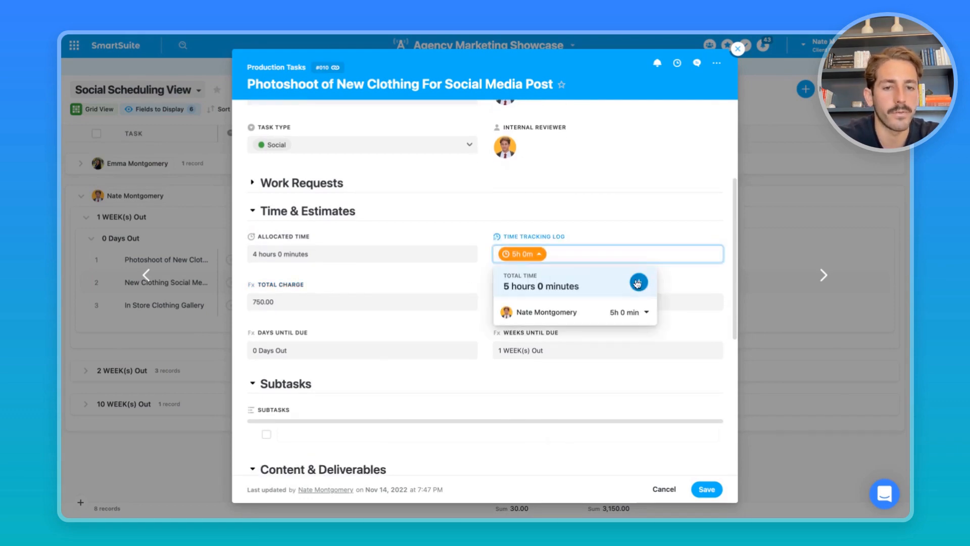
pyautogui.click(639, 282)
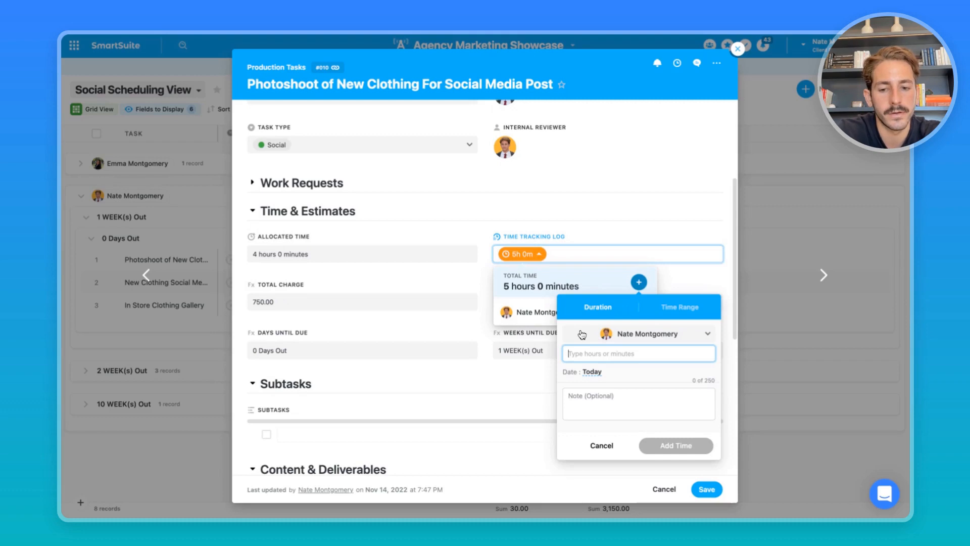